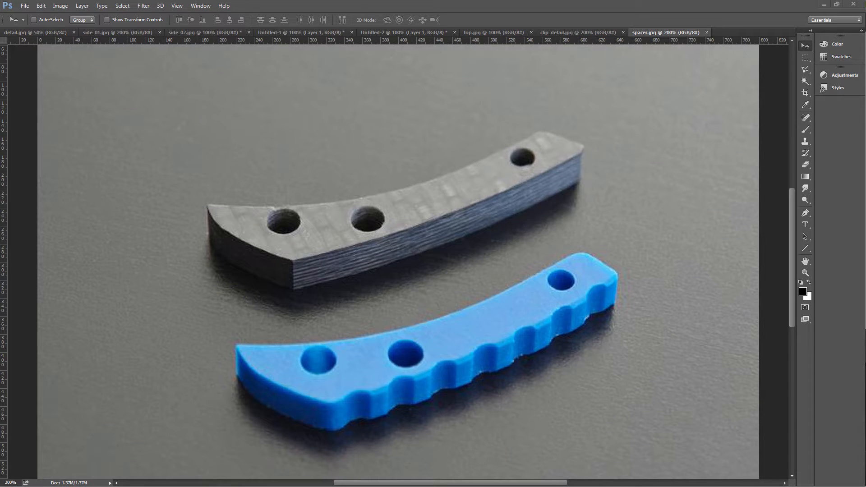
{"action": "mouse_move", "coordinate": [542, 365]}
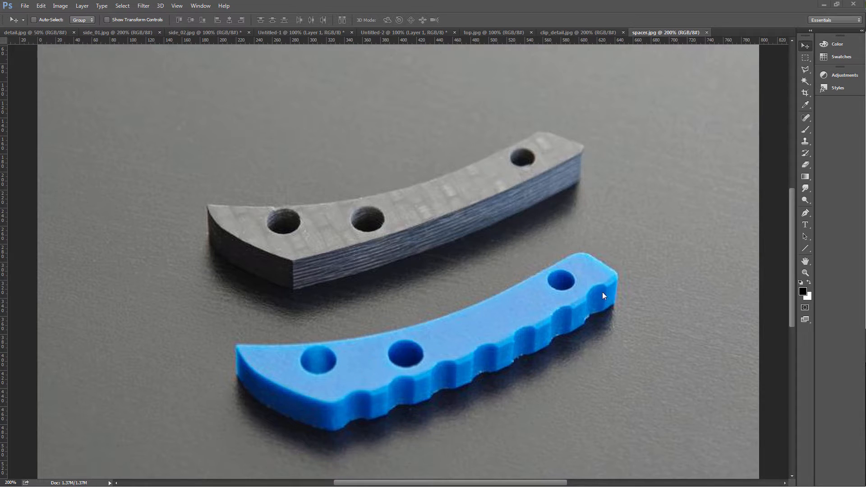
{"action": "mouse_move", "coordinate": [515, 301]}
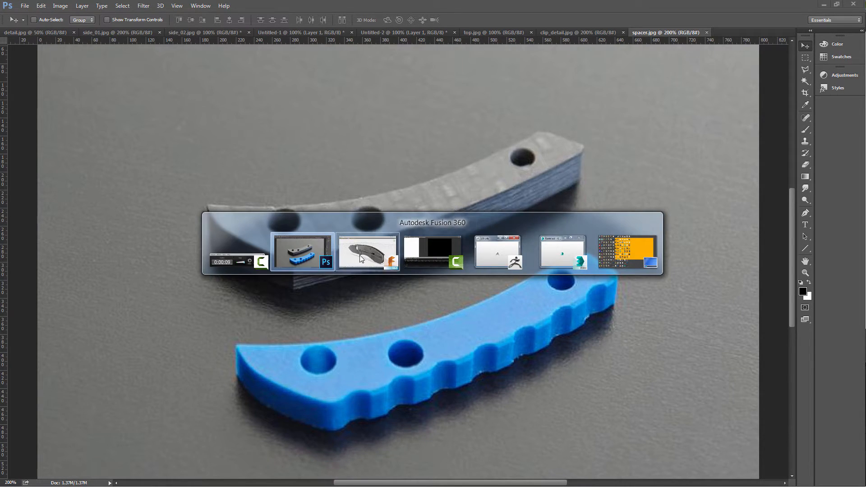
- Switch from Fusion 360 to Photoshop and show the side_01 then side_02 handle photos
{"action": "left_click", "coordinate": [368, 252]}
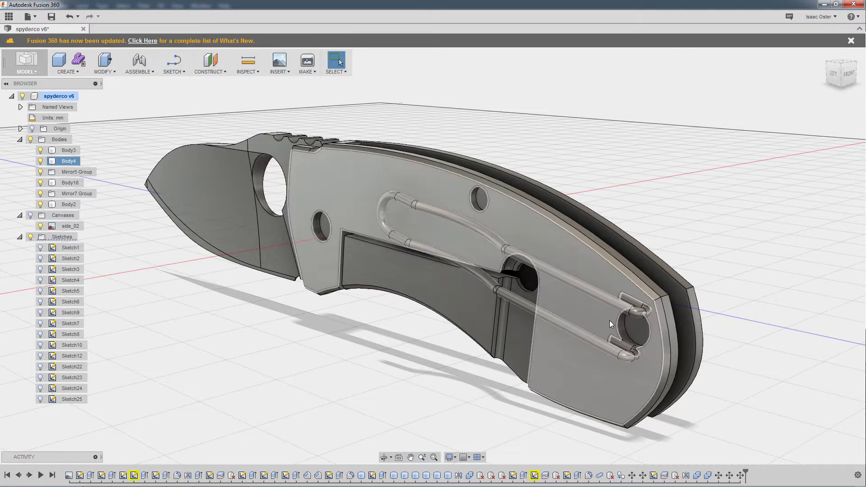
{"action": "key", "text": "alt+tab"}
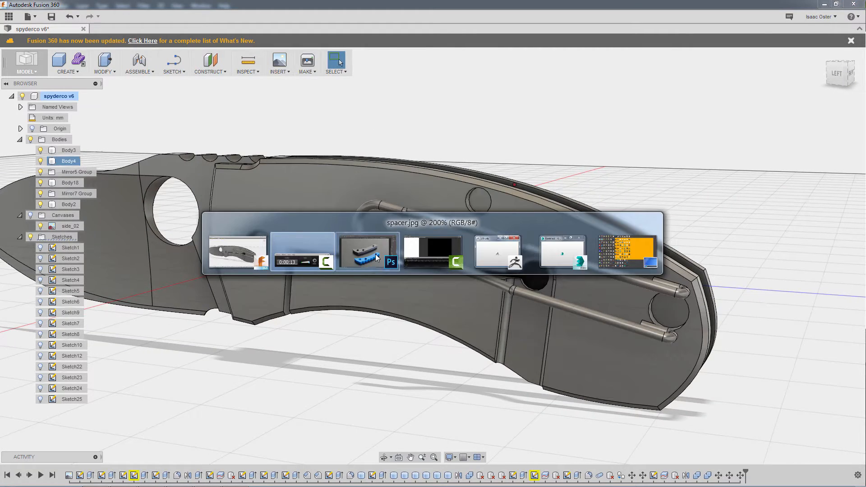
{"action": "left_click", "coordinate": [367, 251]}
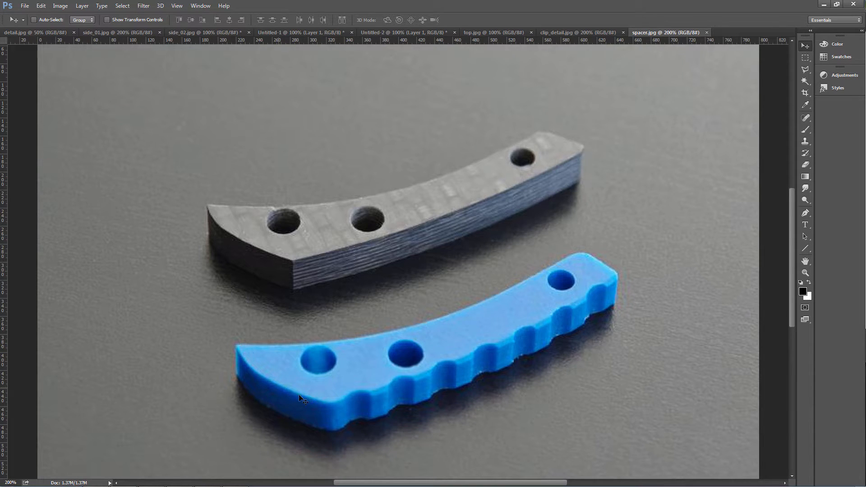
{"action": "mouse_move", "coordinate": [267, 380]}
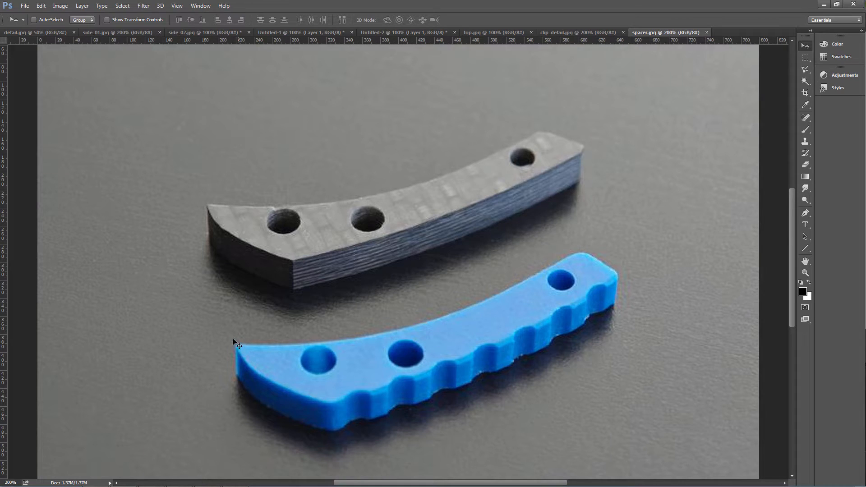
{"action": "mouse_move", "coordinate": [244, 354]}
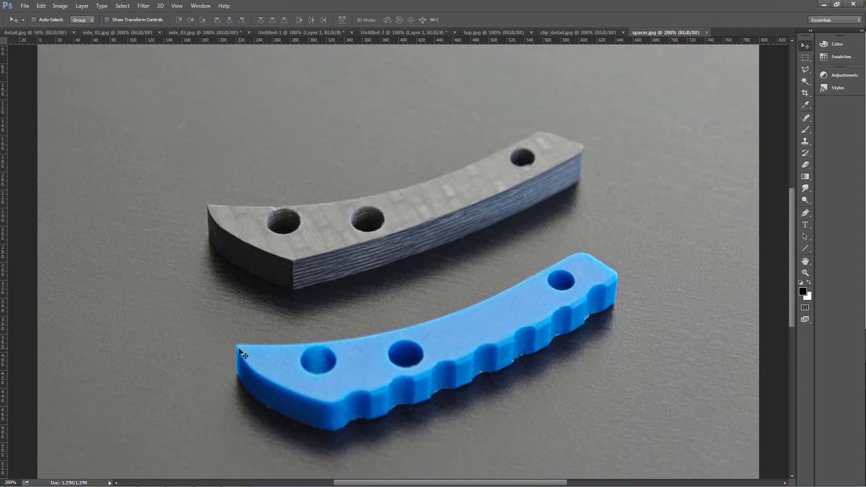
{"action": "mouse_move", "coordinate": [599, 282]}
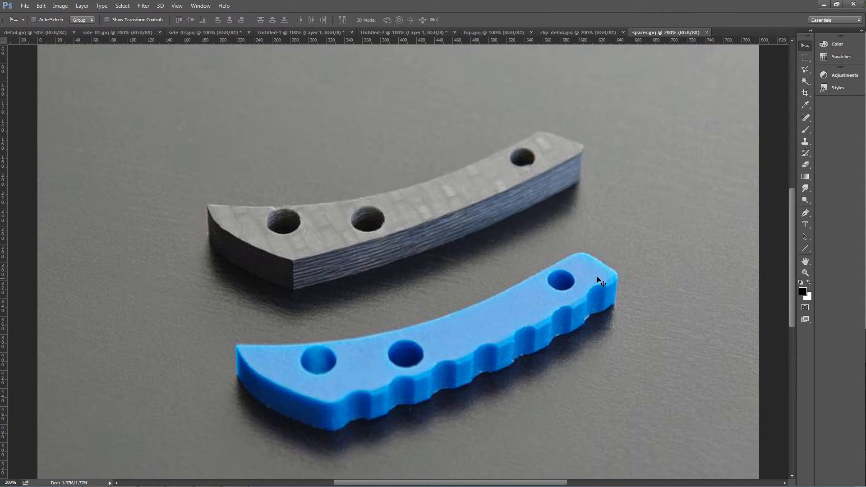
{"action": "mouse_move", "coordinate": [596, 258]}
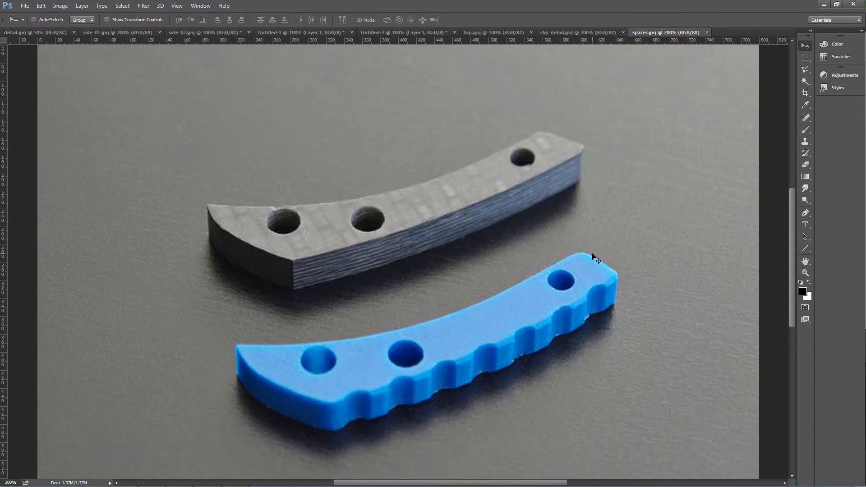
{"action": "mouse_move", "coordinate": [216, 63]}
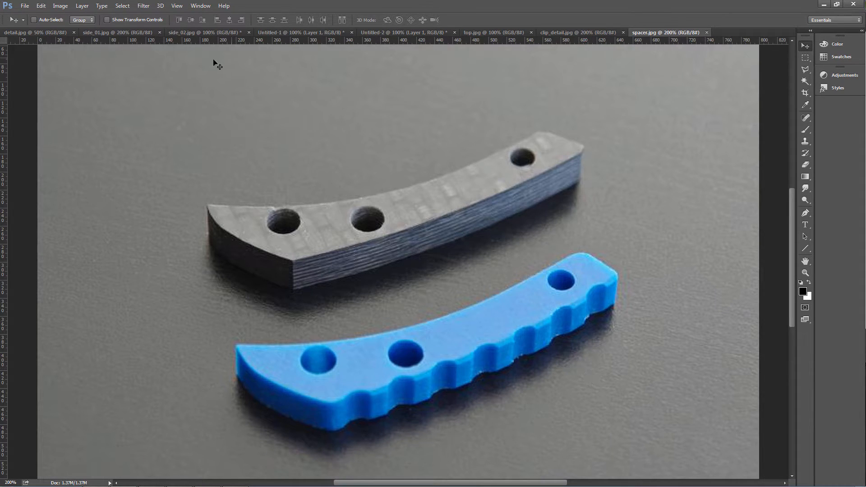
{"action": "left_click", "coordinate": [116, 33]}
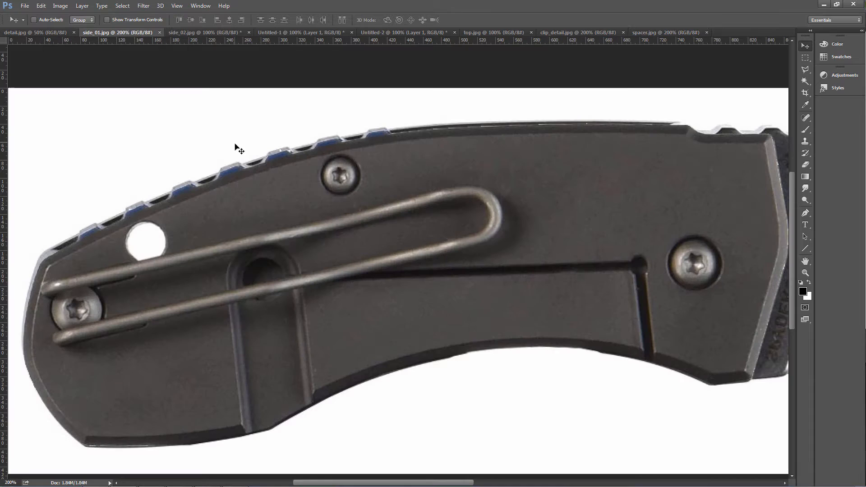
{"action": "left_click", "coordinate": [205, 33]}
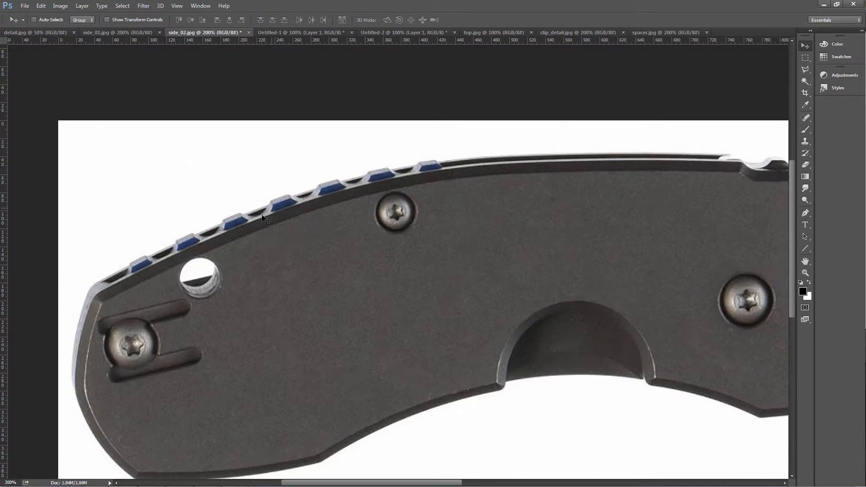
{"action": "mouse_move", "coordinate": [406, 138]}
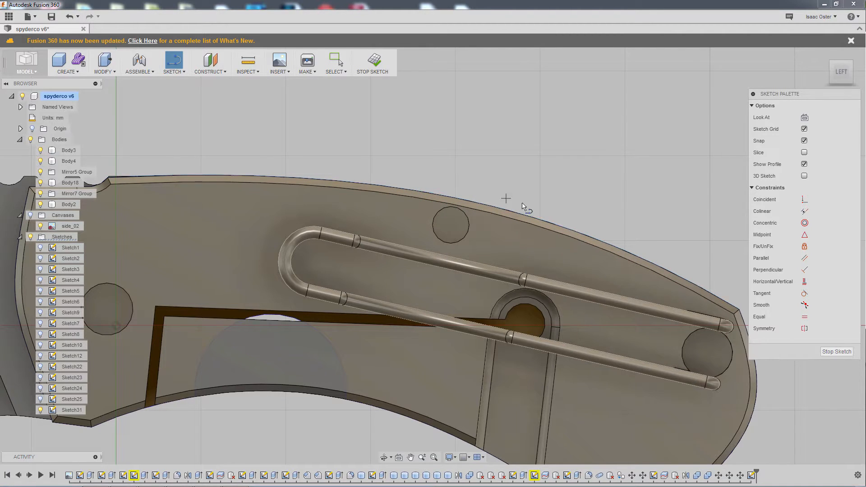
{"action": "mouse_move", "coordinate": [418, 168]}
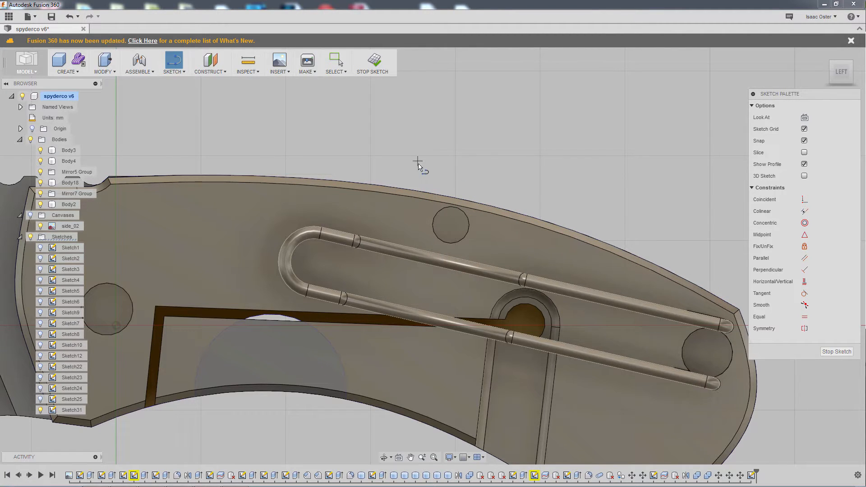
{"action": "mouse_move", "coordinate": [411, 194]}
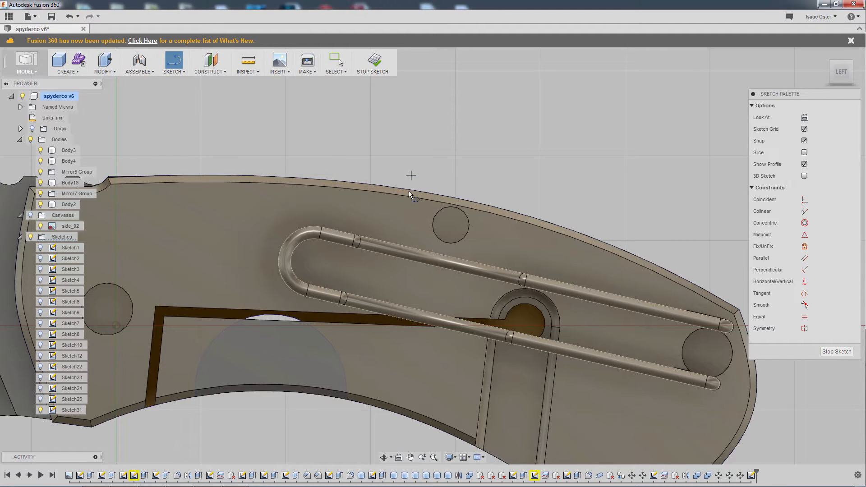
- Draw a line from the handle's top edge into a spline ending past the lower rear edge
{"action": "left_click", "coordinate": [411, 176]}
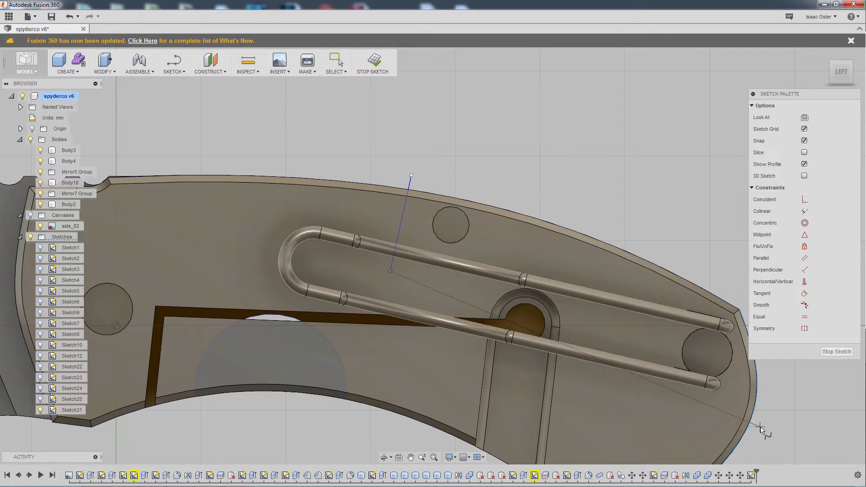
{"action": "left_click_drag", "start_coordinate": [389, 271], "coordinate": [746, 420]}
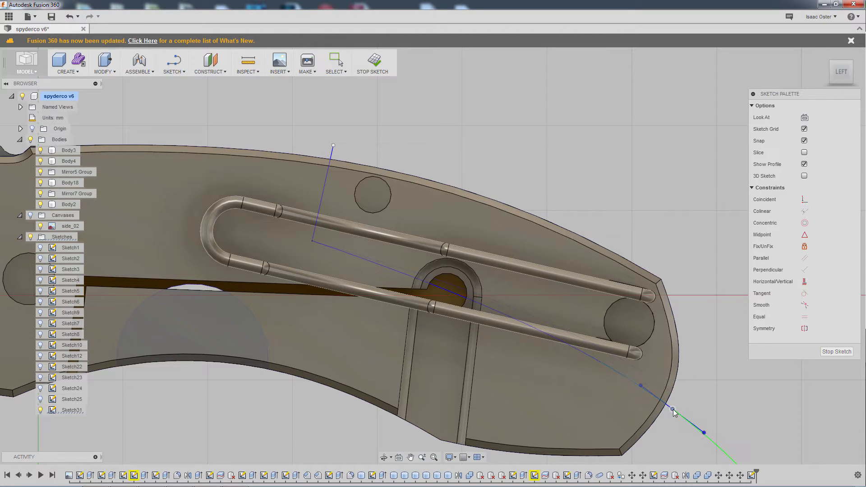
{"action": "left_click_drag", "start_coordinate": [674, 411], "coordinate": [700, 437]}
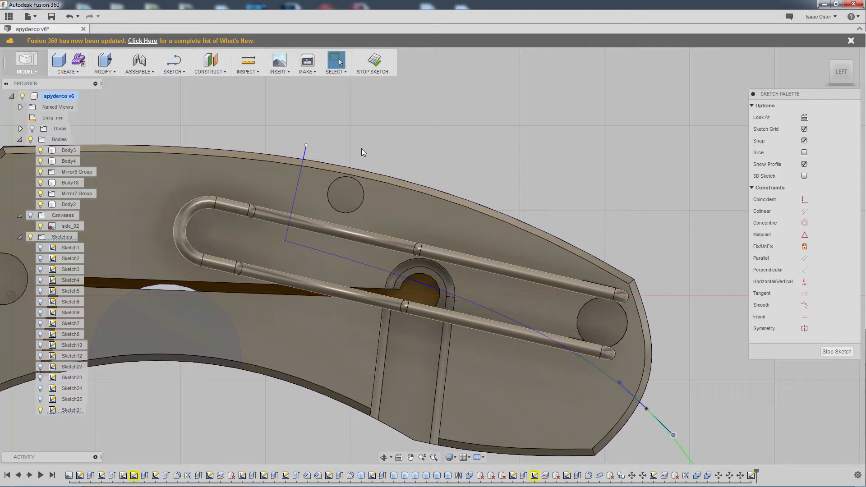
{"action": "mouse_move", "coordinate": [649, 254]}
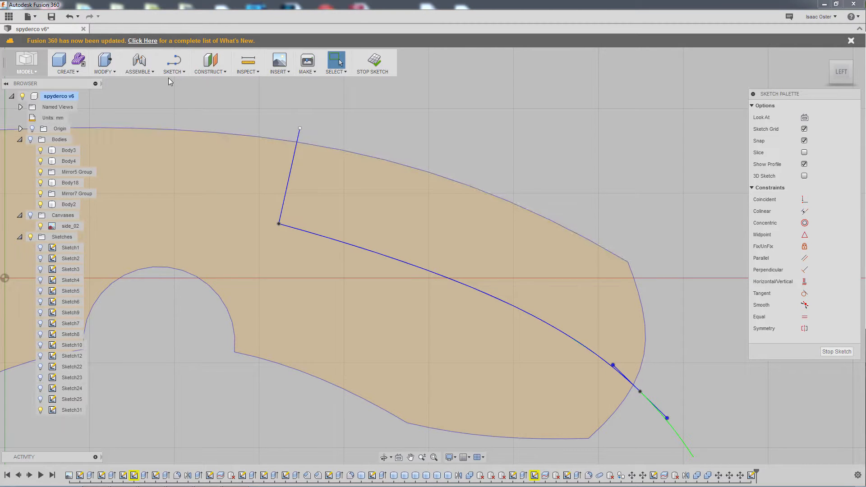
- Start an Offset of the handle outline curves to preview an inset boundary
{"action": "left_click", "coordinate": [174, 63]}
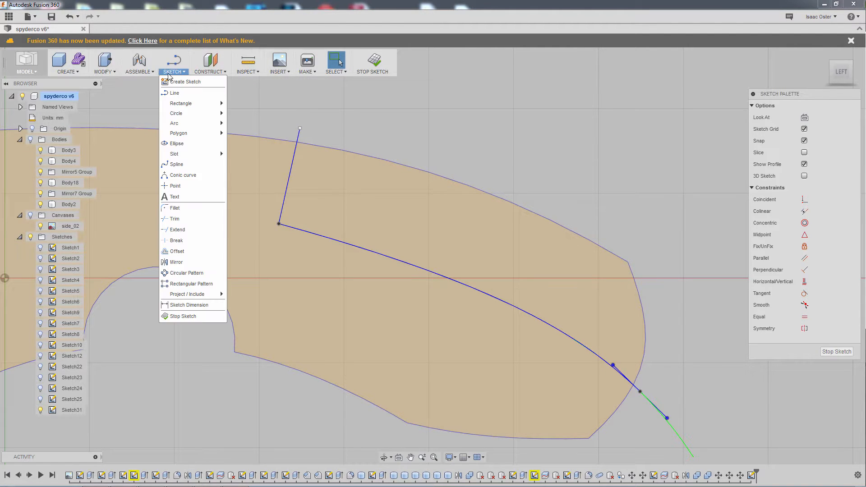
{"action": "left_click", "coordinate": [177, 251]}
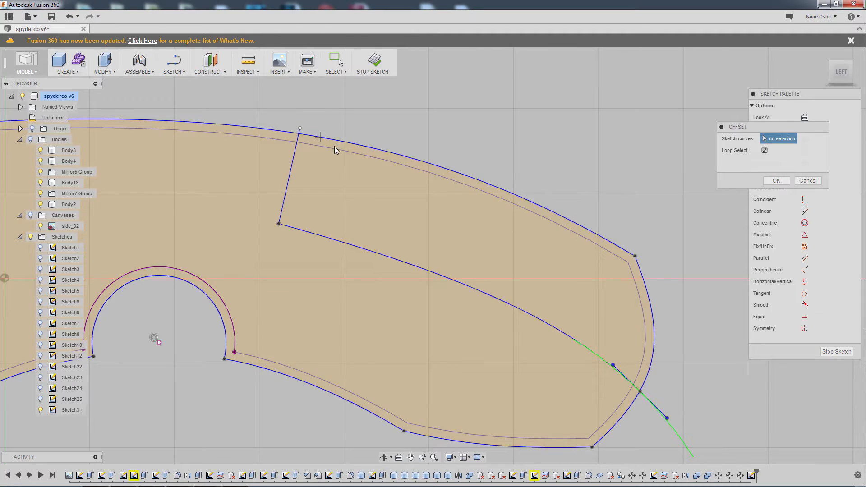
{"action": "mouse_move", "coordinate": [486, 186]}
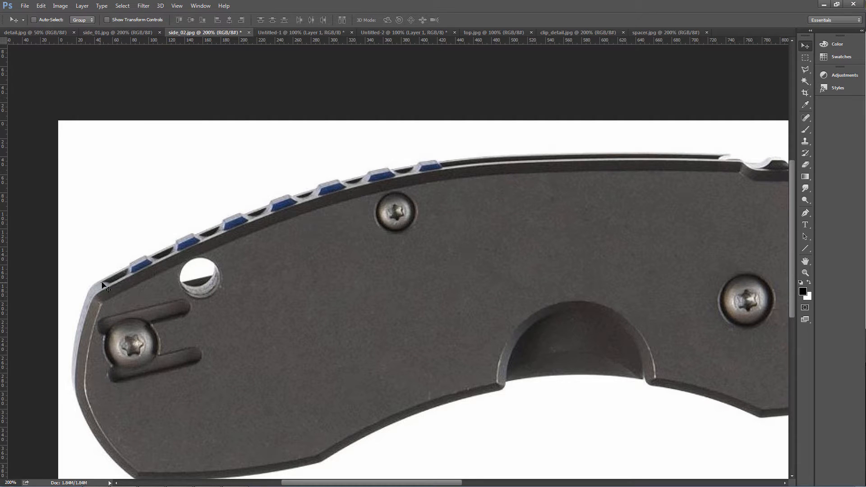
{"action": "mouse_move", "coordinate": [107, 285]}
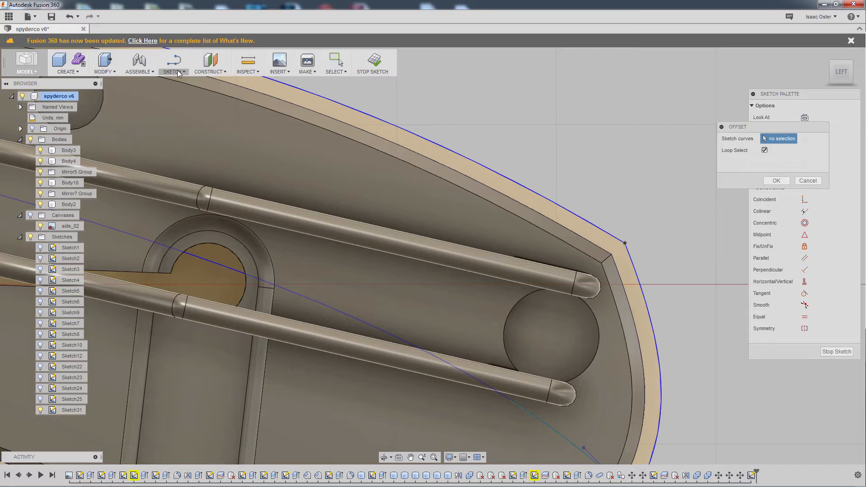
- Trim the inset outline near the top edge and drag its corner onto the handle curve
{"action": "left_click", "coordinate": [173, 62]}
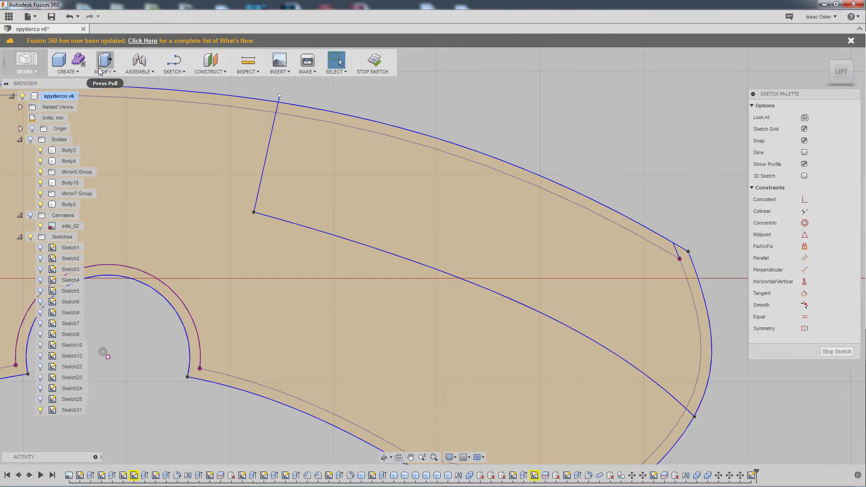
{"action": "left_click", "coordinate": [173, 63]}
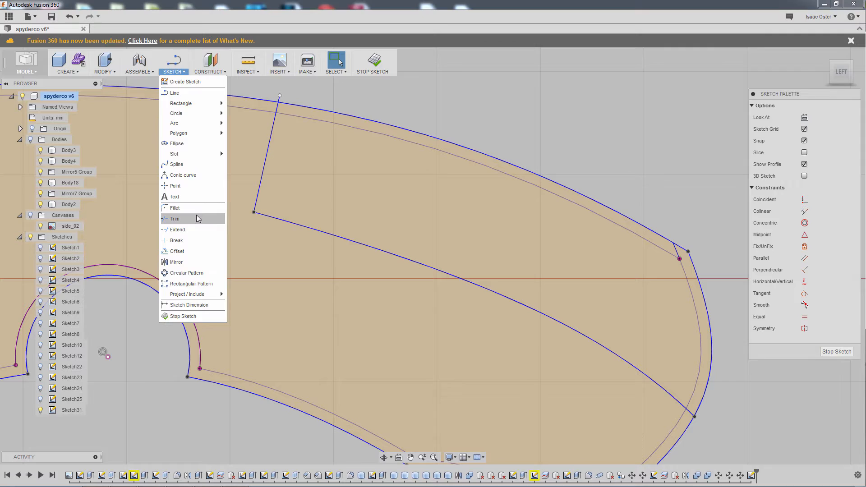
{"action": "left_click", "coordinate": [174, 218]}
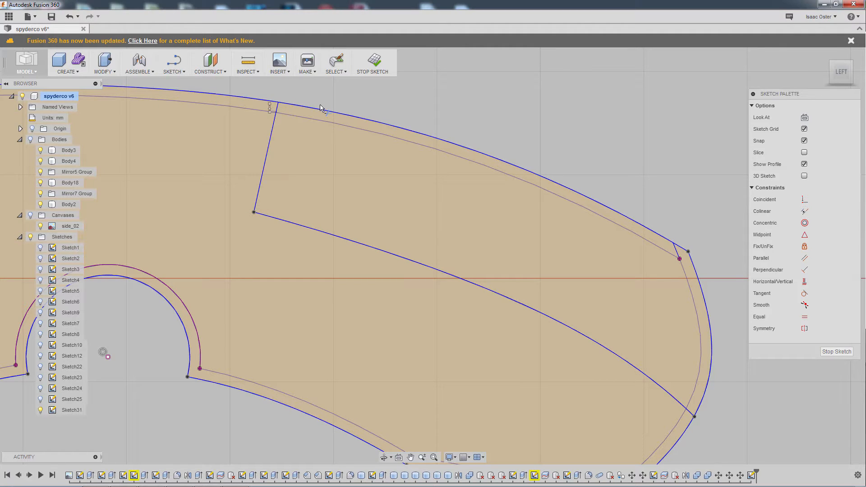
{"action": "left_click", "coordinate": [264, 161]}
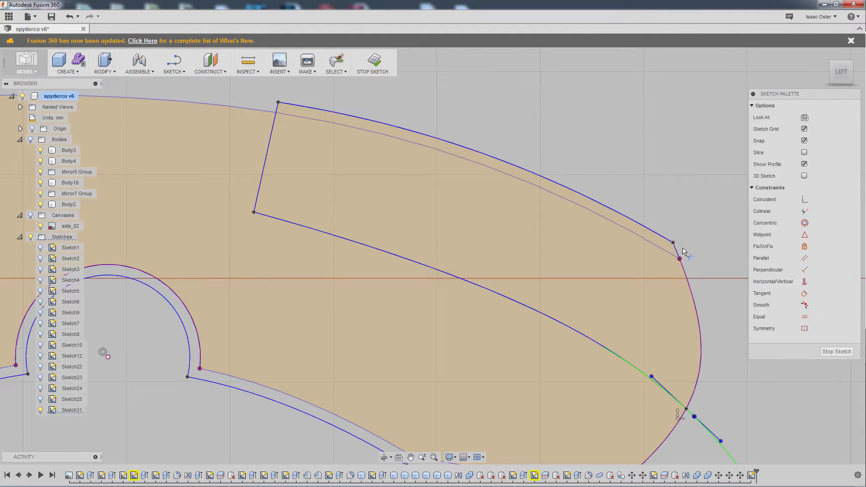
{"action": "left_click_drag", "start_coordinate": [681, 252], "coordinate": [674, 370]}
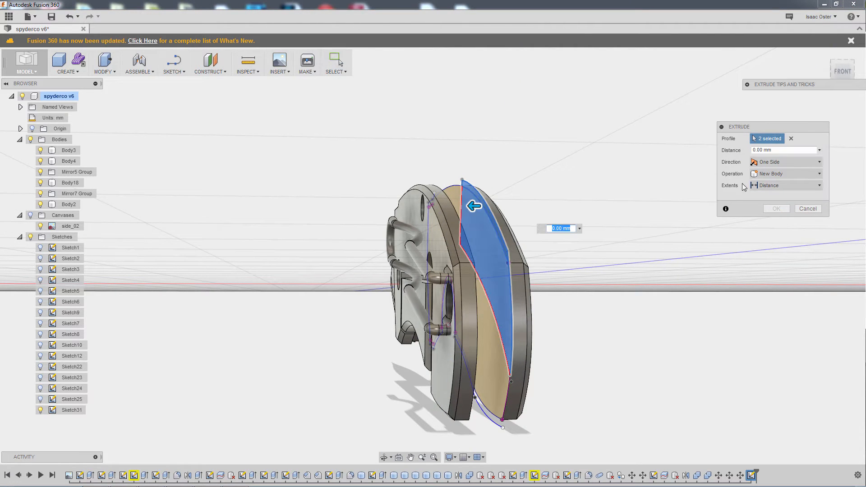
- Extrude the spacer profiles 4.5 mm as a new body and orbit to inspect it
{"action": "left_click", "coordinate": [781, 150]}
{"action": "type", "text": "4.5"}
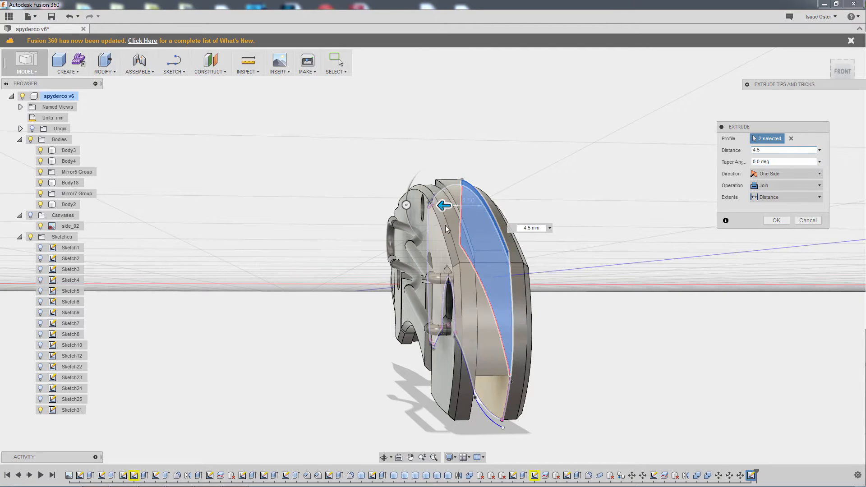
{"action": "left_click", "coordinate": [783, 185]}
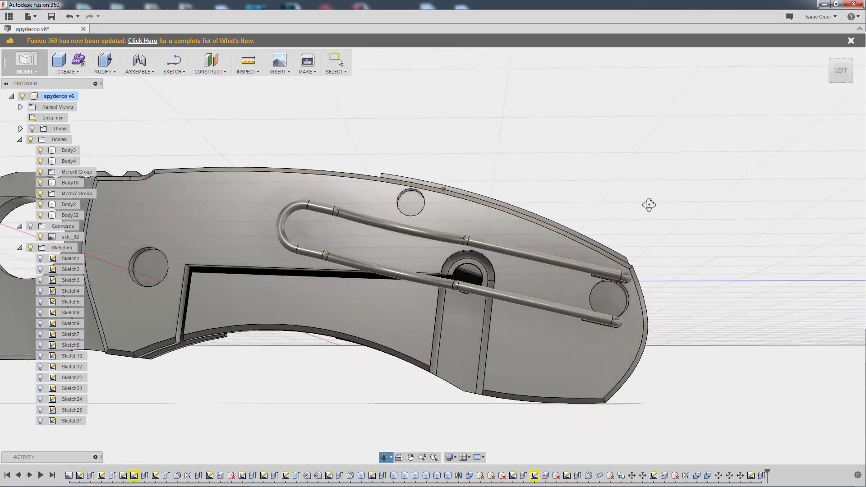
{"action": "left_click_drag", "start_coordinate": [649, 204], "coordinate": [603, 217]}
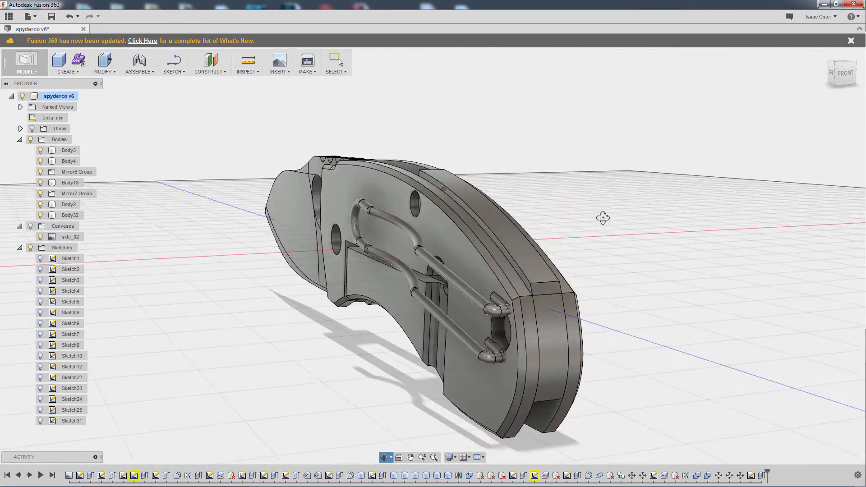
{"action": "left_click_drag", "start_coordinate": [602, 217], "coordinate": [588, 180]}
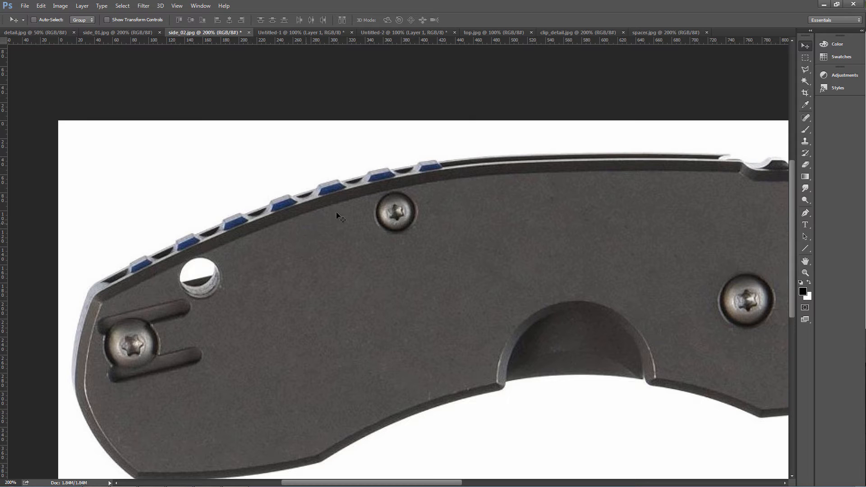
{"action": "mouse_move", "coordinate": [202, 241]}
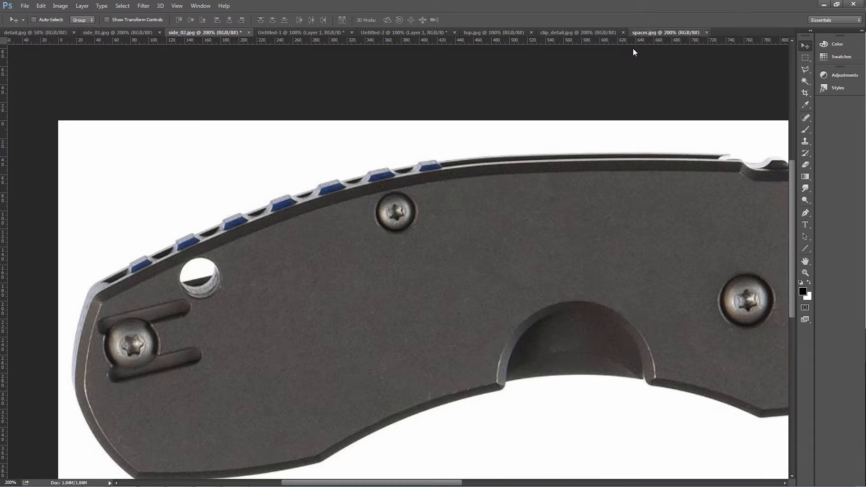
- Show the spacer.jpg reference photo of the blue scalloped spacers
{"action": "left_click", "coordinate": [666, 32]}
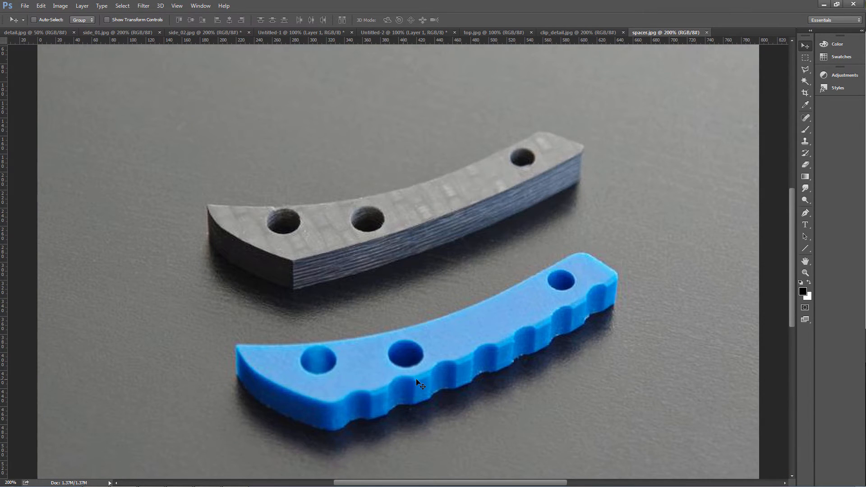
{"action": "mouse_move", "coordinate": [346, 397]}
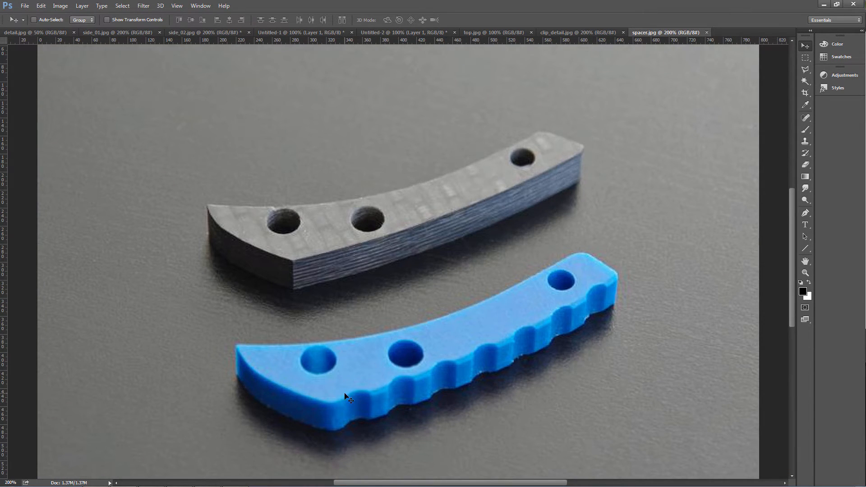
{"action": "mouse_move", "coordinate": [339, 415]}
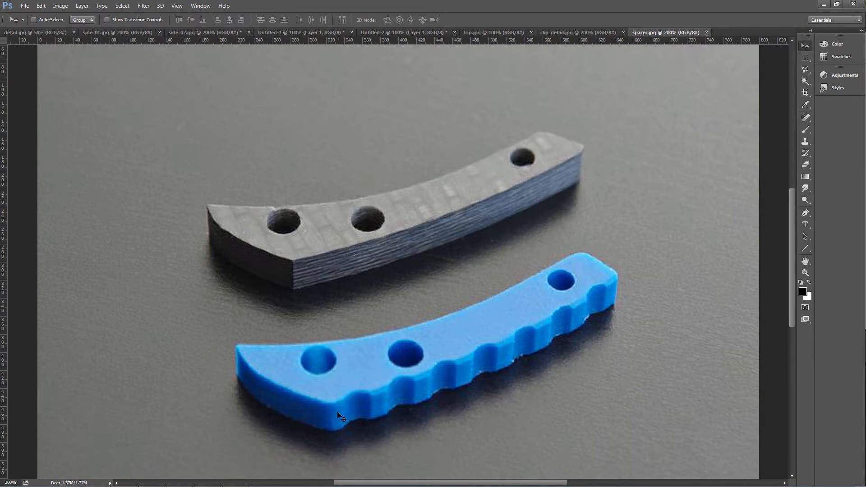
{"action": "mouse_move", "coordinate": [623, 294]}
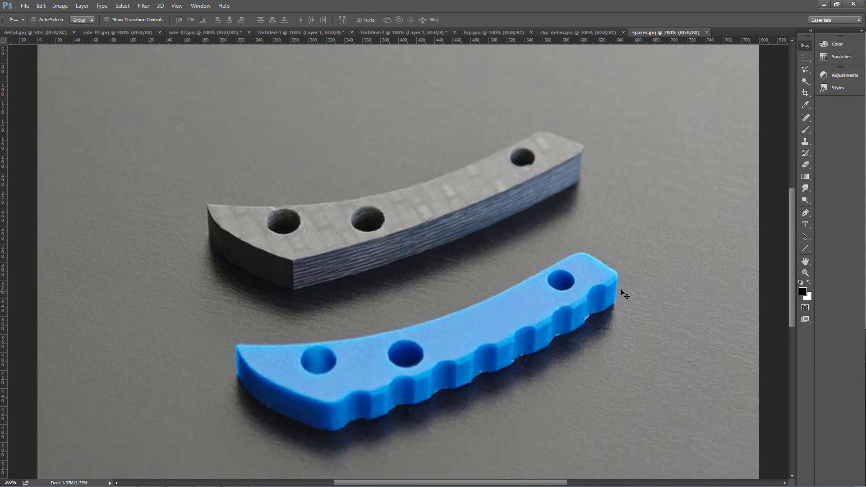
{"action": "mouse_move", "coordinate": [388, 401]}
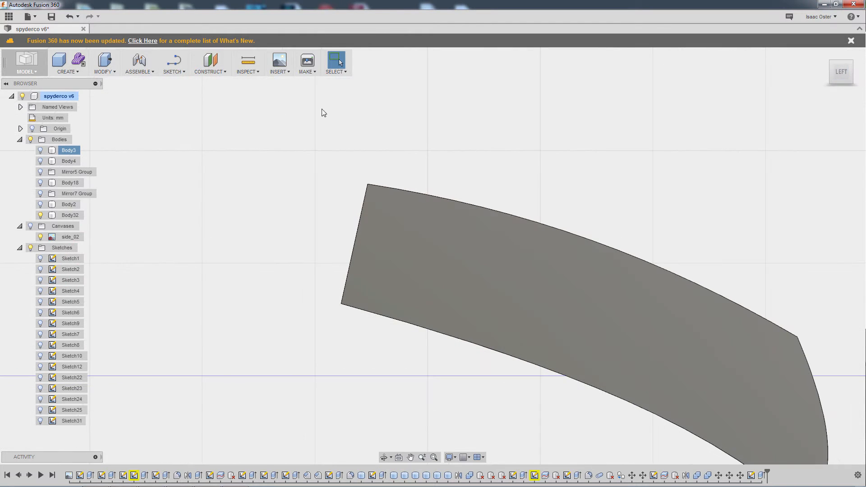
- Sketch an ellipse at the spacer's top corner and extrude it 4.5 mm as a new body
{"action": "left_click", "coordinate": [173, 63]}
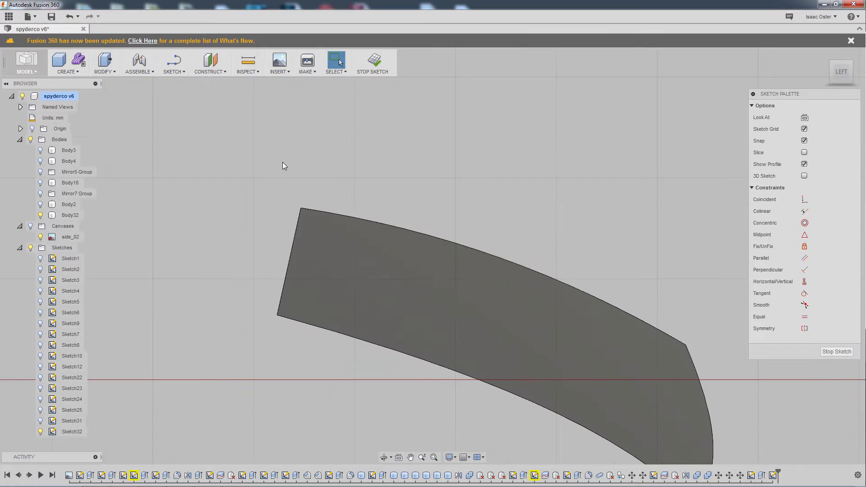
{"action": "left_click", "coordinate": [173, 63]}
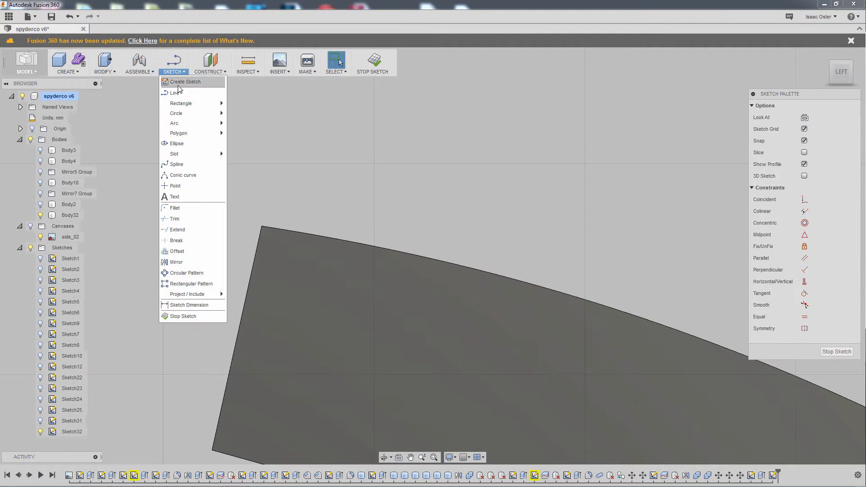
{"action": "mouse_move", "coordinate": [182, 144]}
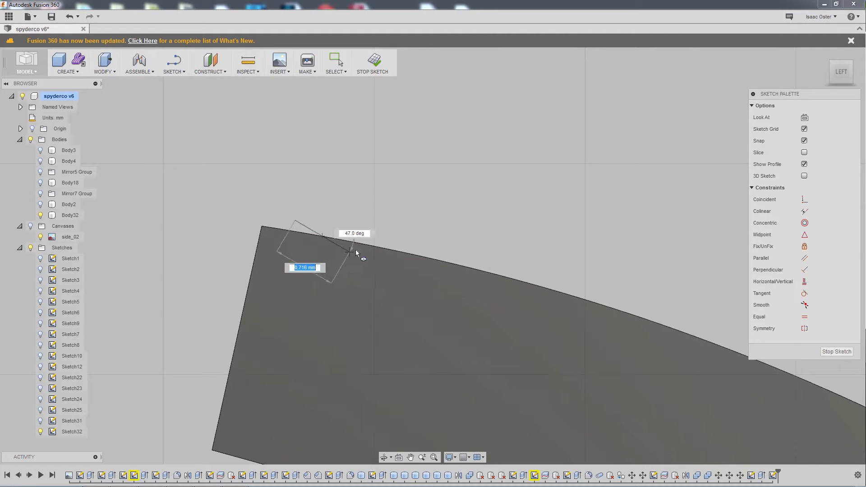
{"action": "left_click_drag", "start_coordinate": [356, 253], "coordinate": [353, 244]}
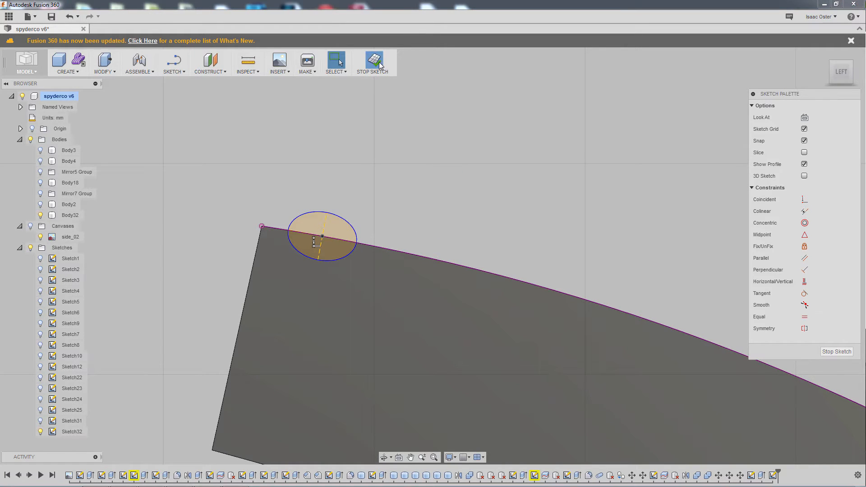
{"action": "right_click", "coordinate": [321, 237]}
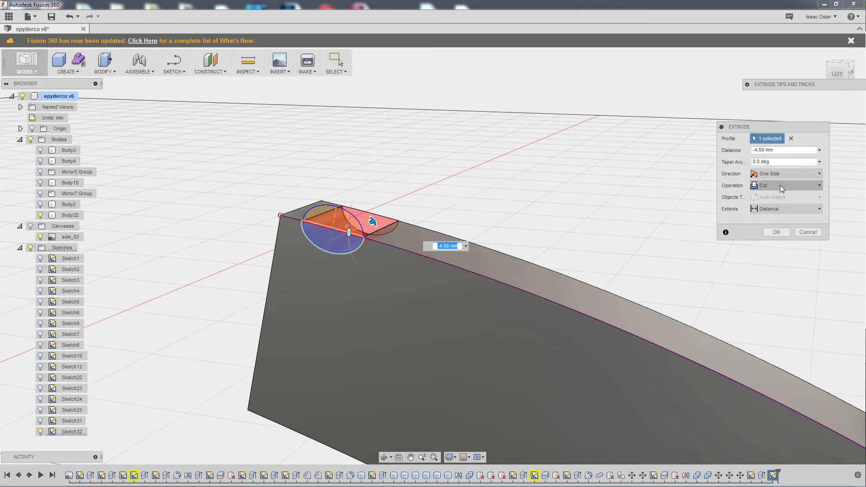
{"action": "left_click", "coordinate": [784, 185]}
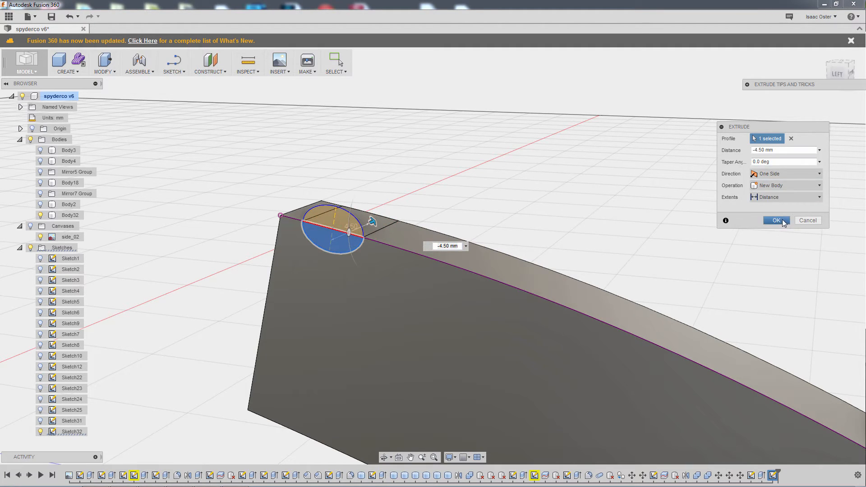
{"action": "left_click", "coordinate": [775, 220]}
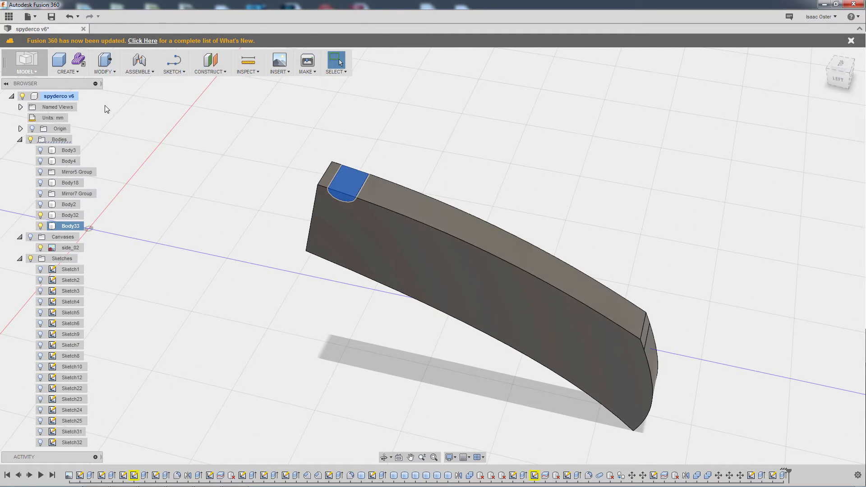
- Pattern the groove body along the spacer's top edge, Path Direction, quantity 7, full length
{"action": "left_click", "coordinate": [68, 63]}
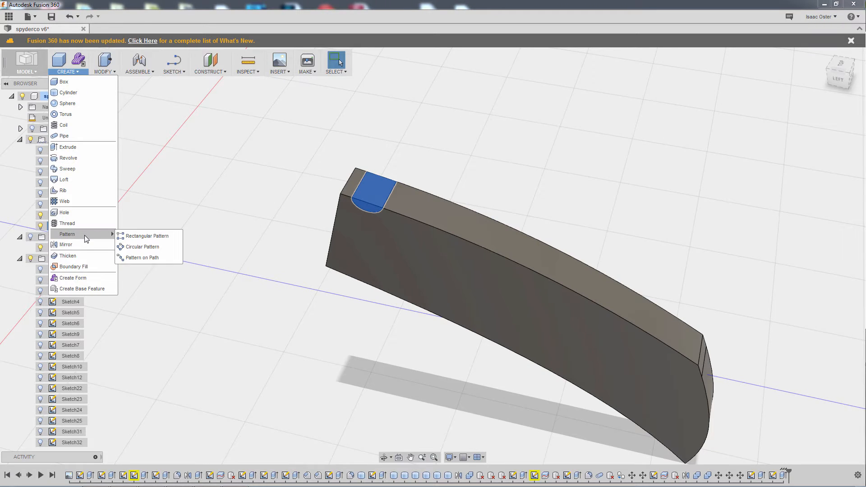
{"action": "left_click", "coordinate": [141, 257]}
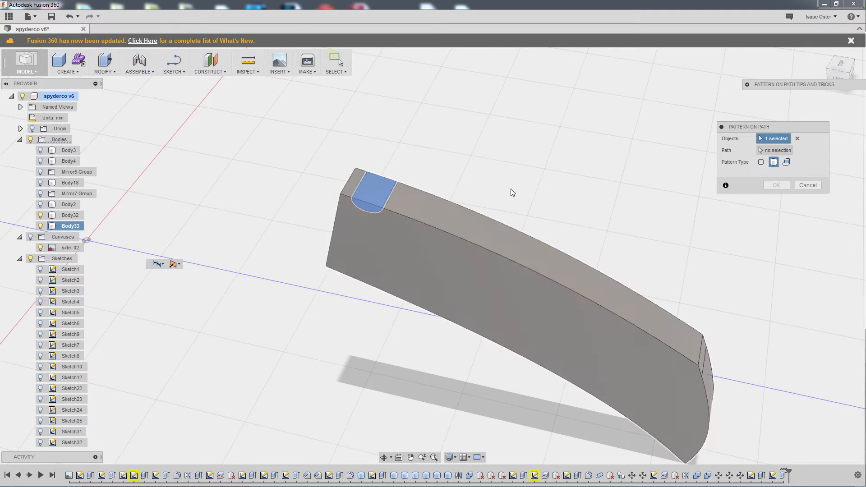
{"action": "left_click", "coordinate": [777, 150]}
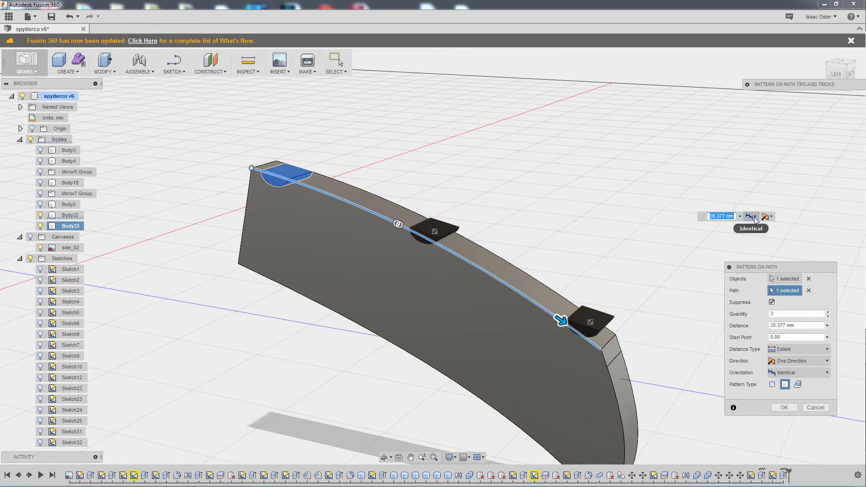
{"action": "left_click", "coordinate": [750, 216]}
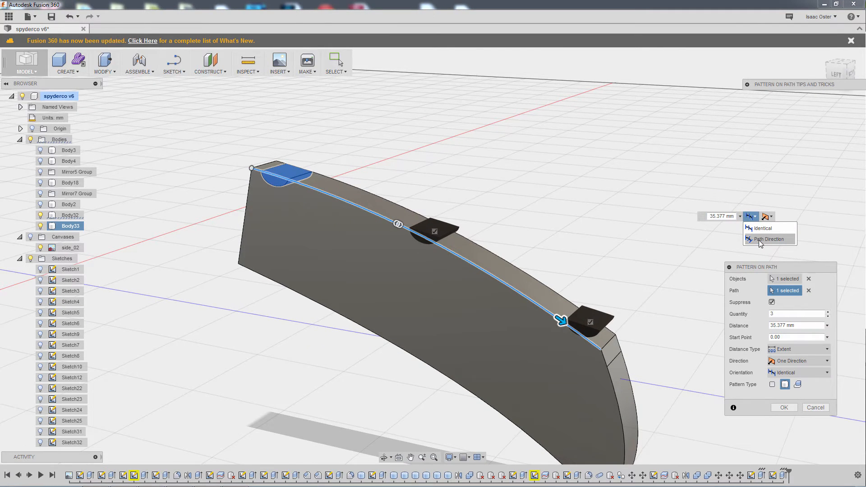
{"action": "left_click", "coordinate": [768, 238]}
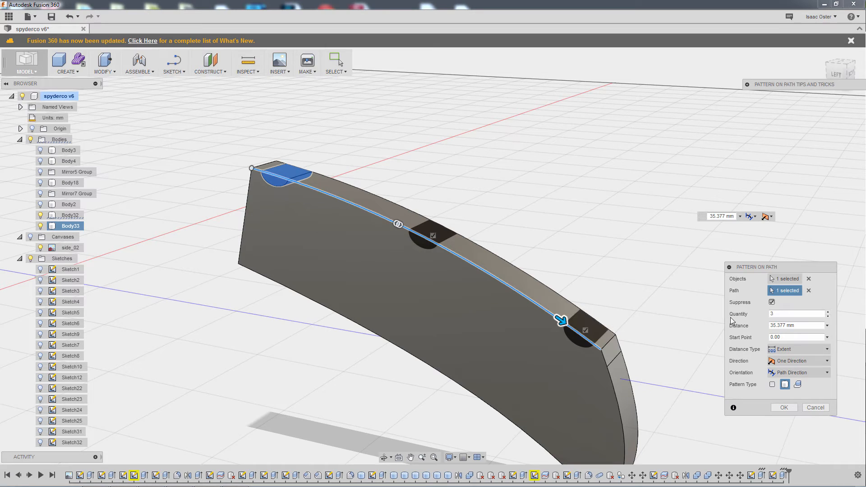
{"action": "left_click", "coordinate": [796, 313]}
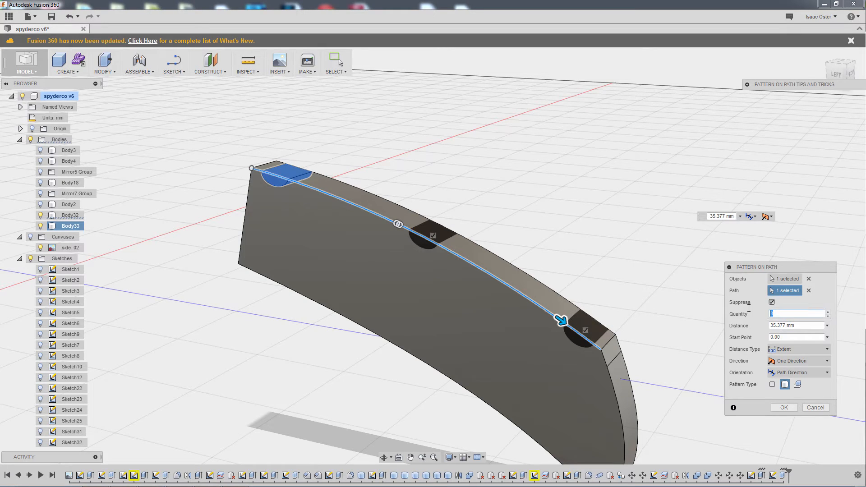
{"action": "type", "text": "7"}
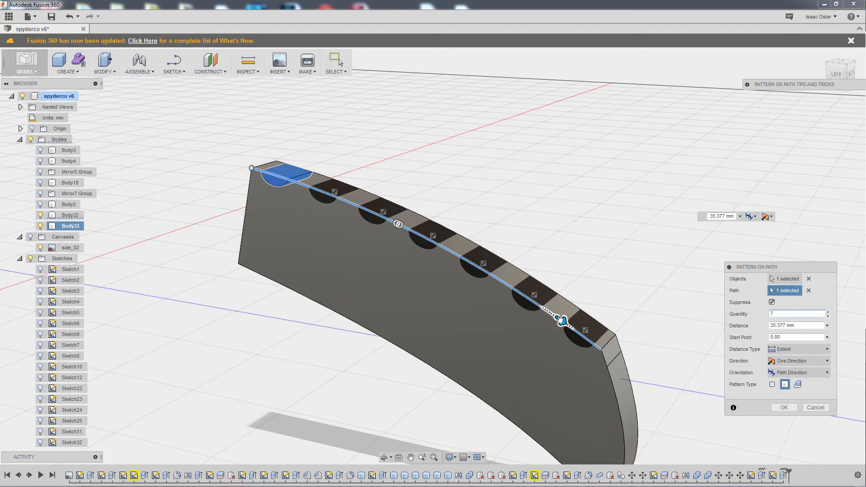
{"action": "left_click_drag", "start_coordinate": [560, 320], "coordinate": [549, 310]}
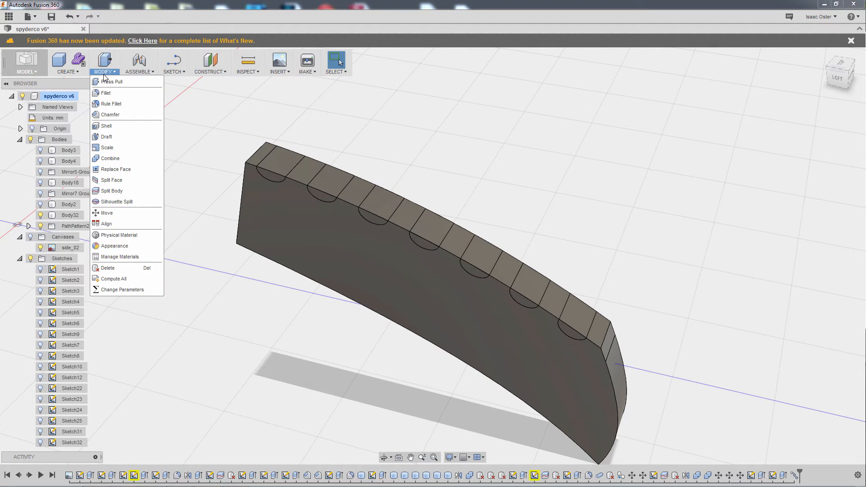
{"action": "left_click", "coordinate": [309, 174]}
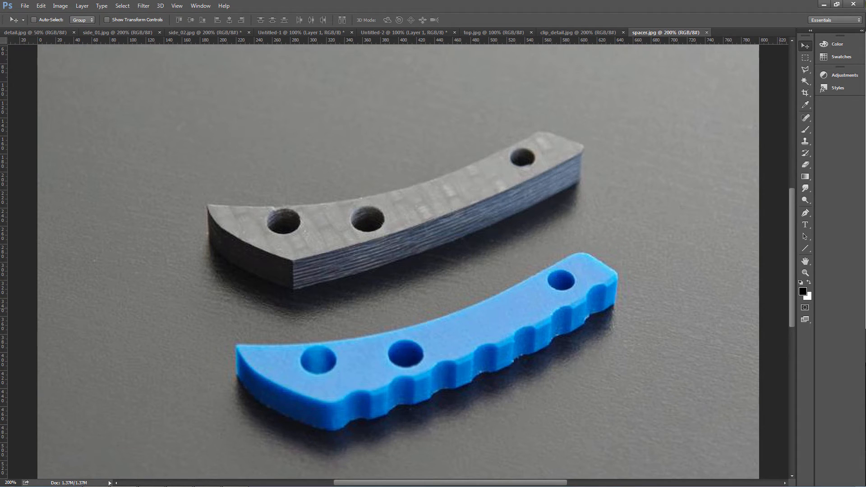
{"action": "mouse_move", "coordinate": [387, 394]}
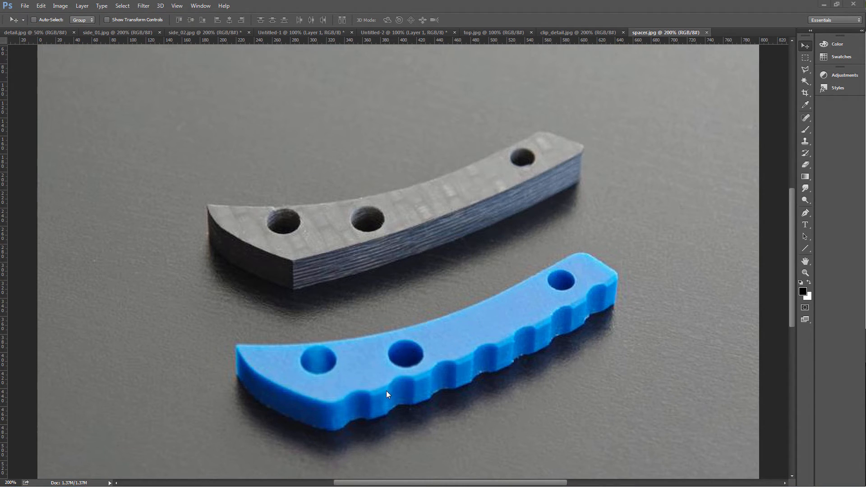
{"action": "mouse_move", "coordinate": [363, 402]}
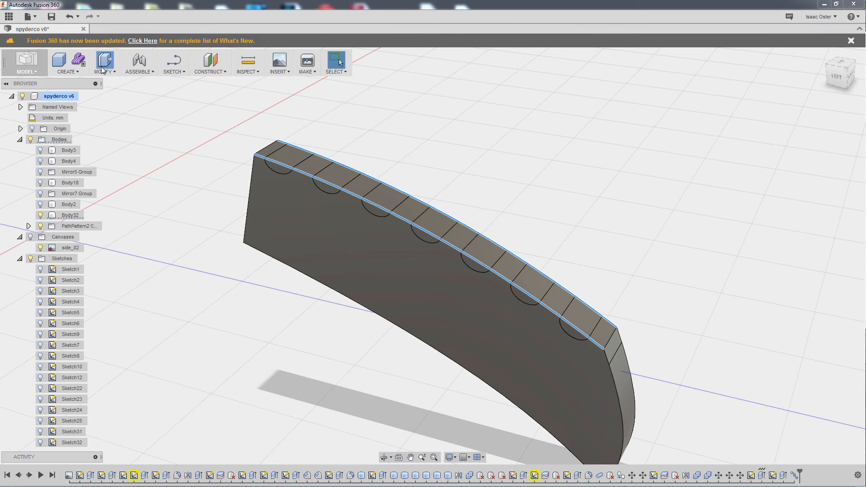
- Combine-cut the seven groove cylinders from the spacer body
{"action": "left_click", "coordinate": [104, 62]}
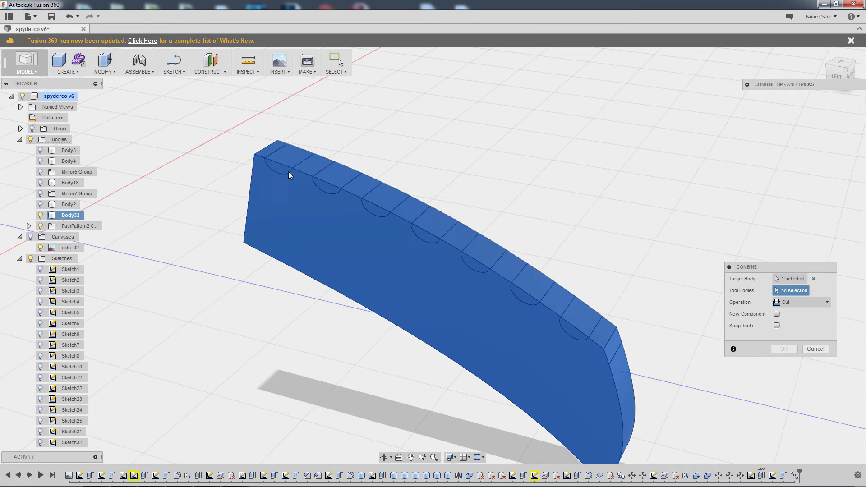
{"action": "left_click", "coordinate": [479, 253]}
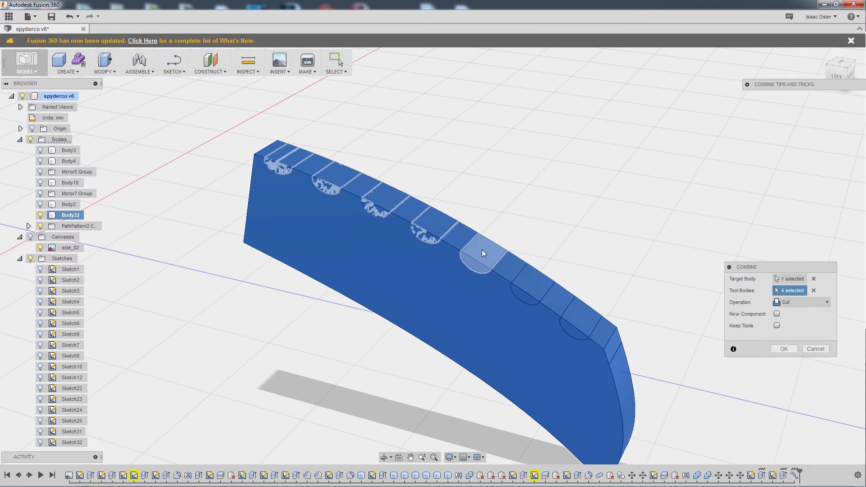
{"action": "left_click", "coordinate": [478, 254]}
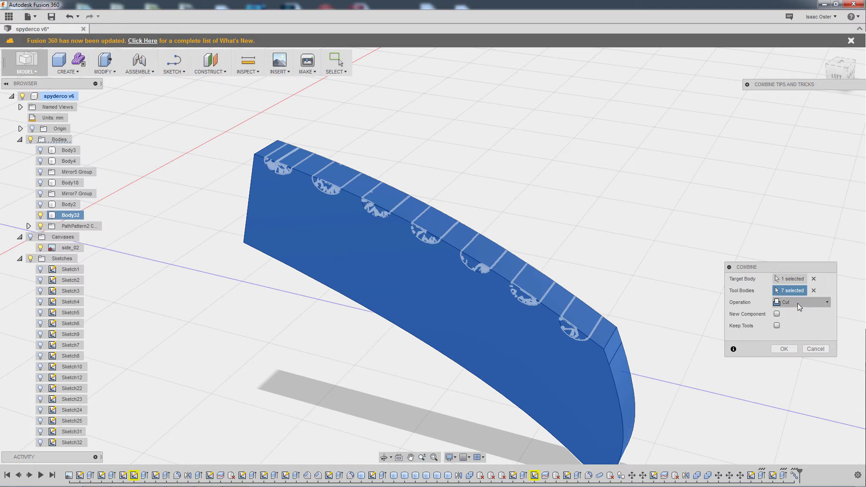
{"action": "left_click", "coordinate": [783, 349]}
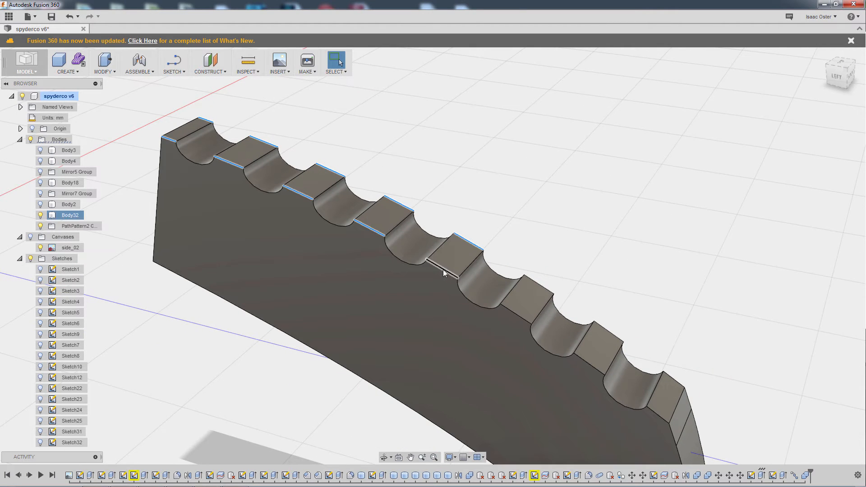
{"action": "mouse_move", "coordinate": [607, 334]}
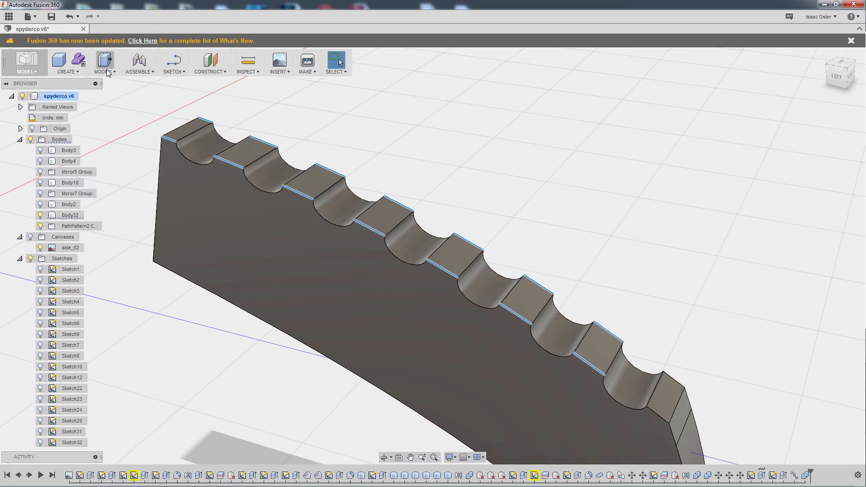
- Chamfer the ridge edges between the grooves by 0.5 mm
{"action": "left_click", "coordinate": [104, 63]}
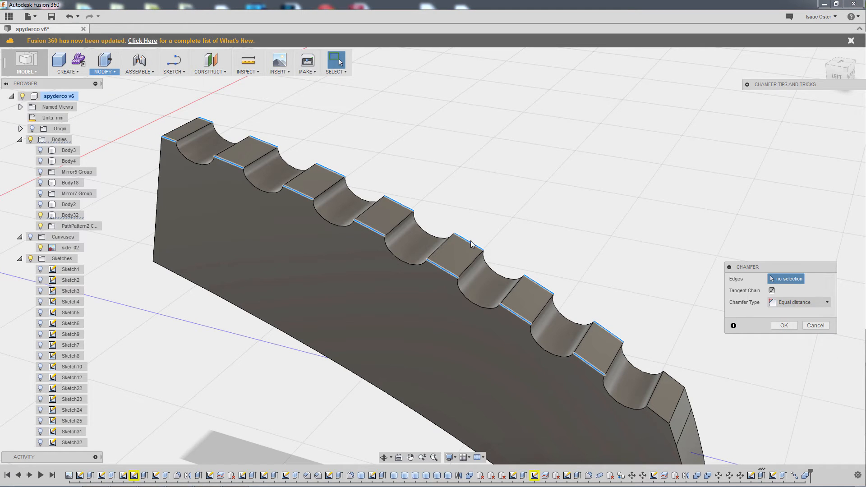
{"action": "left_click", "coordinate": [472, 244]}
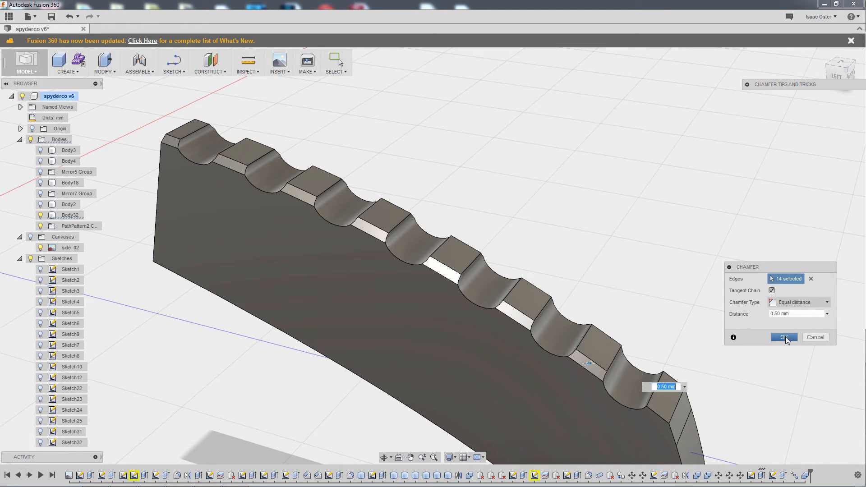
{"action": "left_click", "coordinate": [783, 336]}
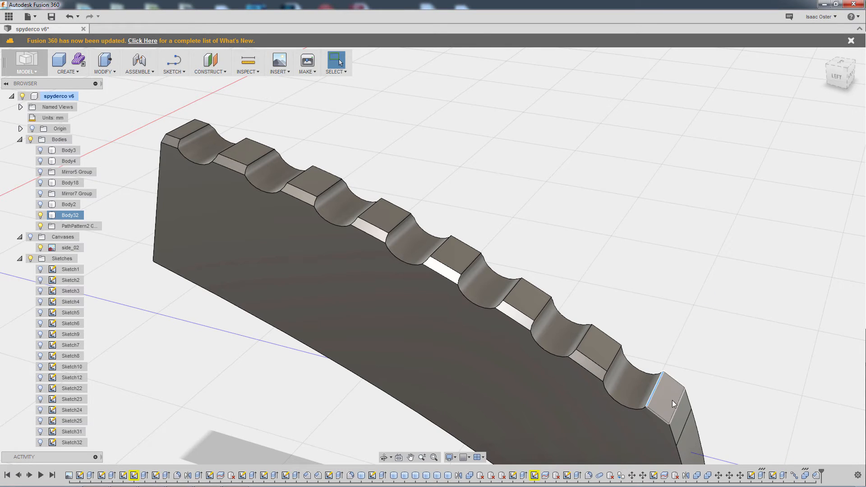
- Fillet the spacer's end edges with a 0.75 mm radius
{"action": "left_click", "coordinate": [103, 64]}
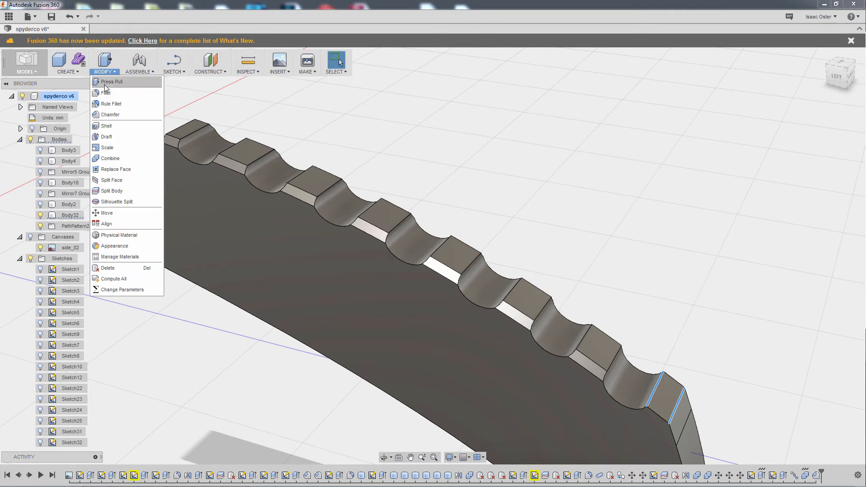
{"action": "left_click", "coordinate": [109, 93]}
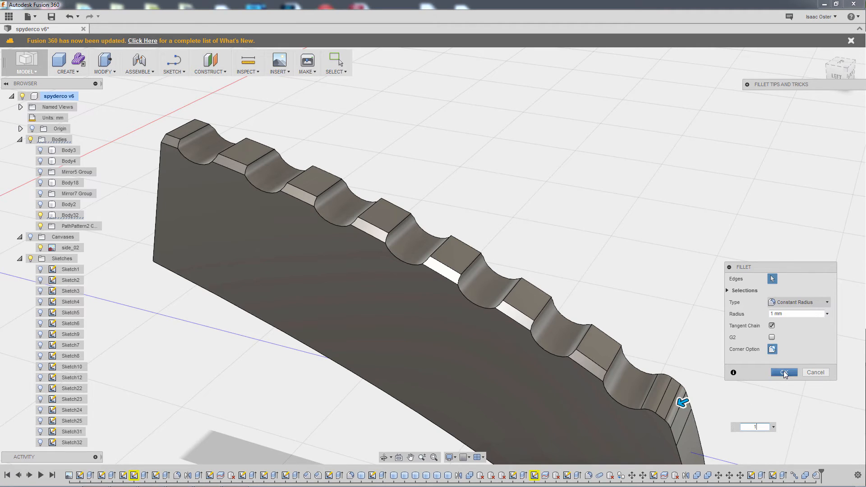
{"action": "type", "text": ".75"}
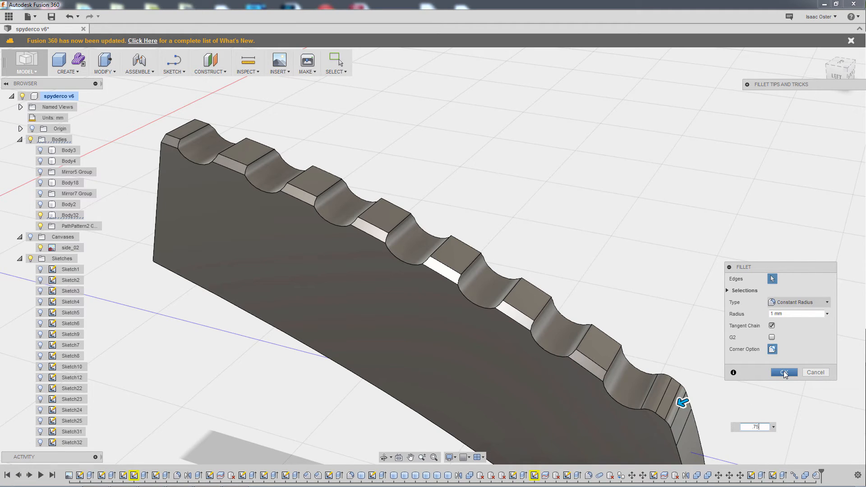
{"action": "left_click", "coordinate": [783, 373]}
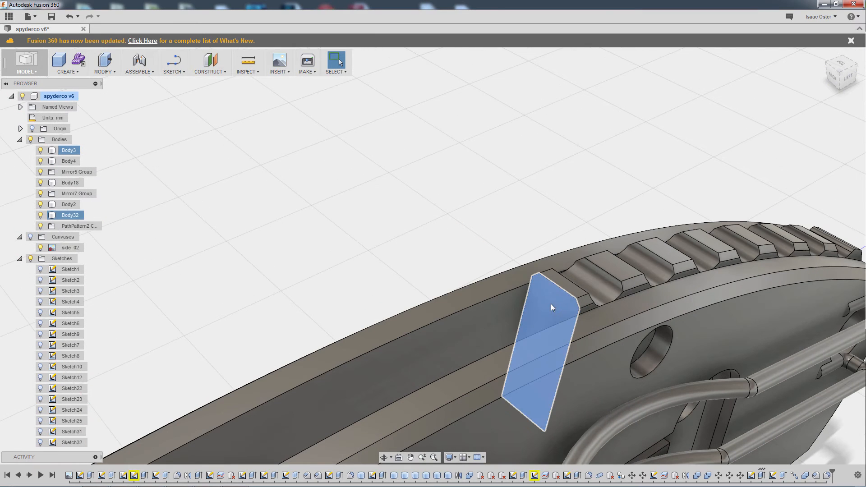
- Compare the grooved spacer in the knife with the reference photo and roll the timeline back before the grooves
{"action": "left_click", "coordinate": [552, 307]}
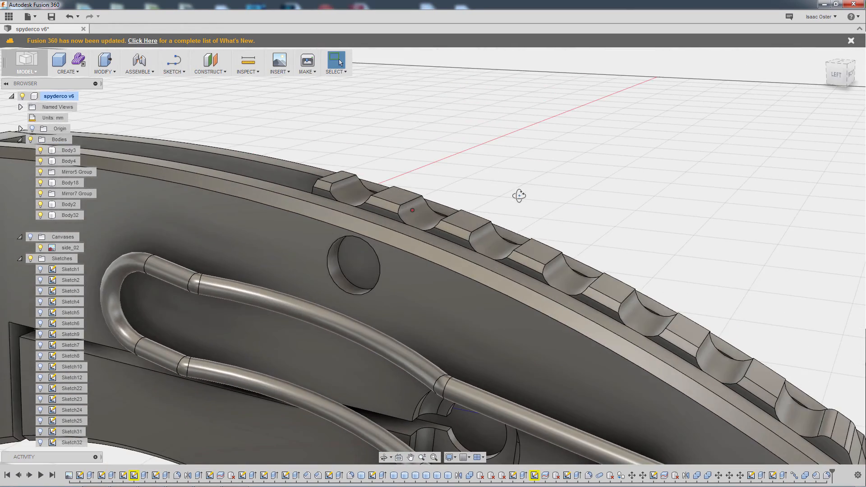
{"action": "key", "text": "alt+tab"}
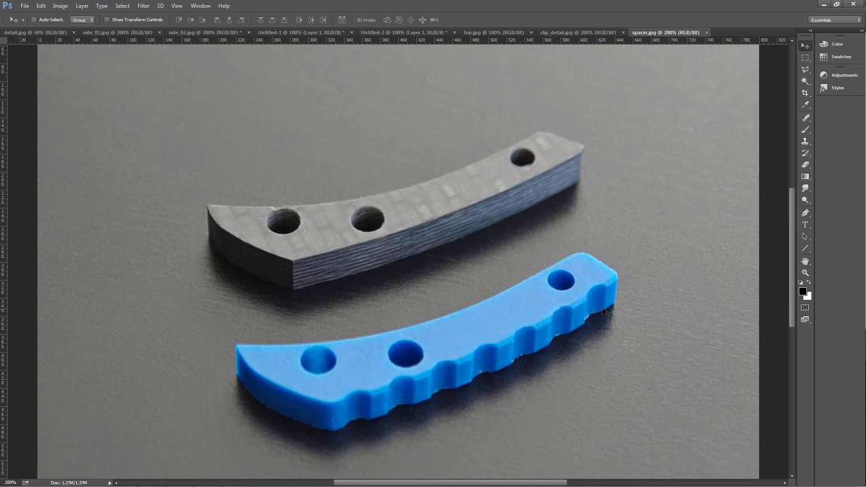
{"action": "mouse_move", "coordinate": [672, 246]}
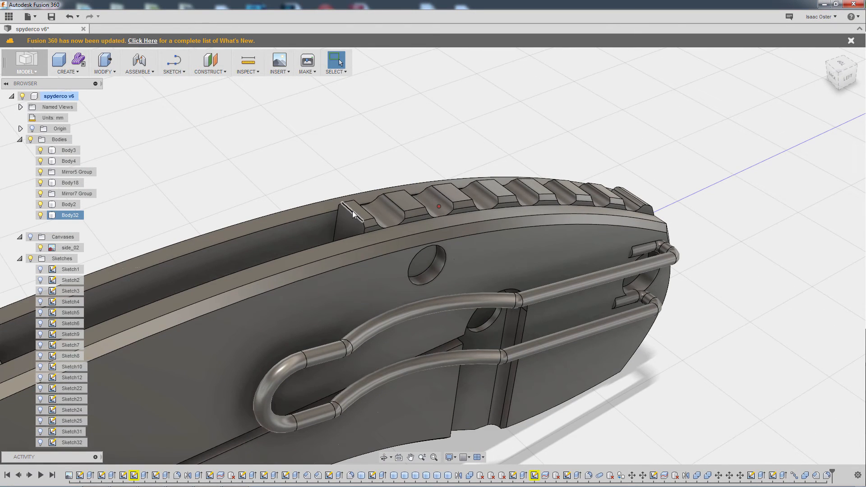
{"action": "left_click", "coordinate": [103, 63]}
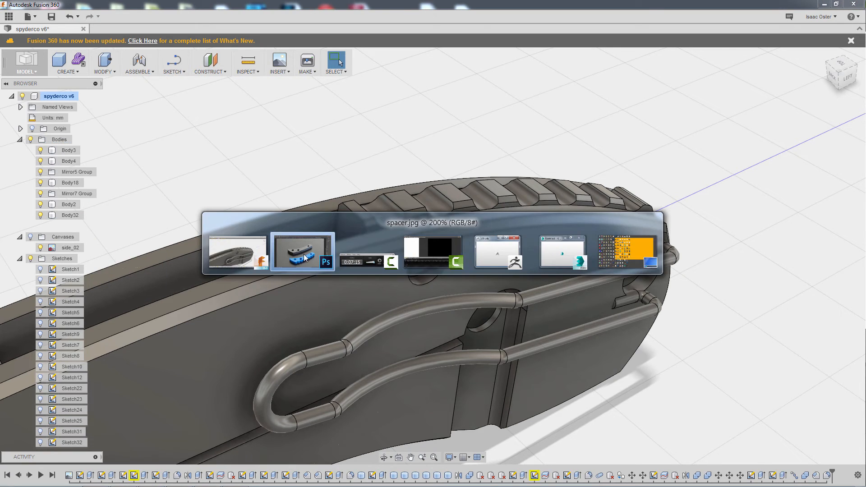
{"action": "left_click", "coordinate": [303, 251]}
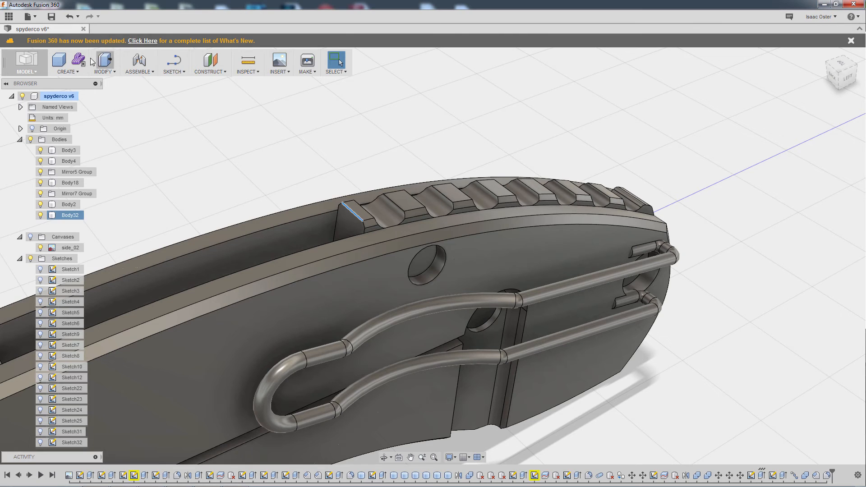
{"action": "left_click", "coordinate": [103, 63]}
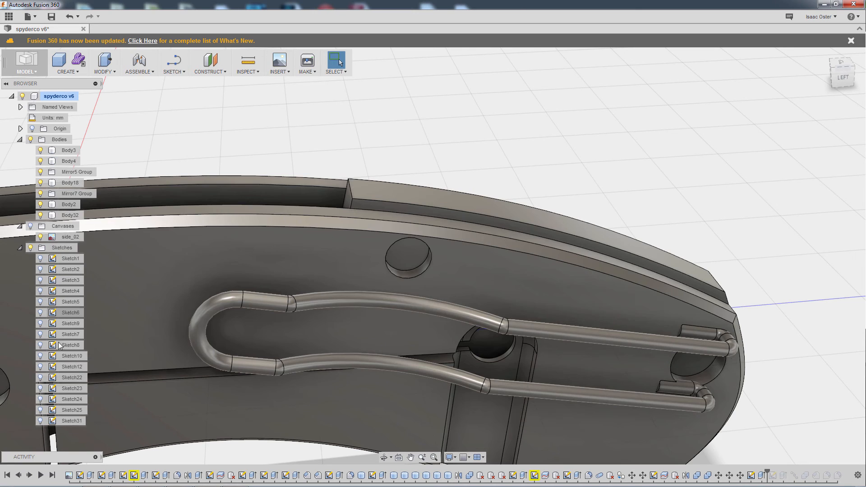
- Edit the groove sketch and drag its circle on the spacer's top edge to reshape the grooves
{"action": "left_click", "coordinate": [69, 160]}
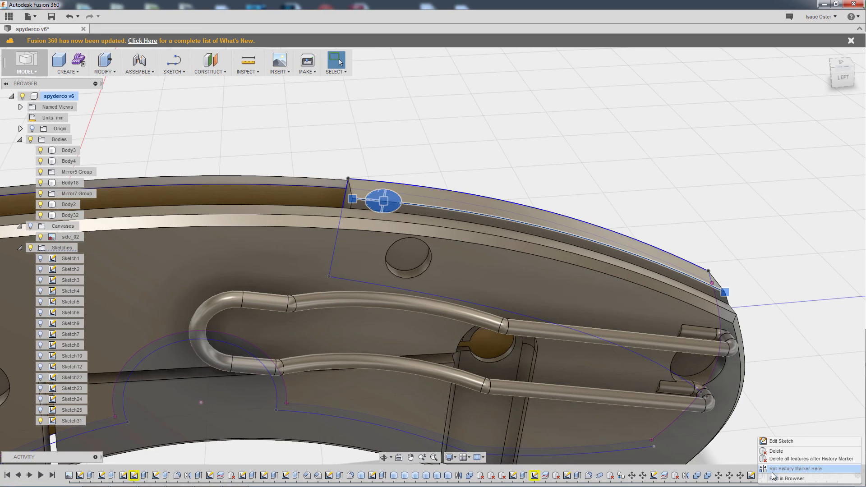
{"action": "left_click", "coordinate": [780, 441]}
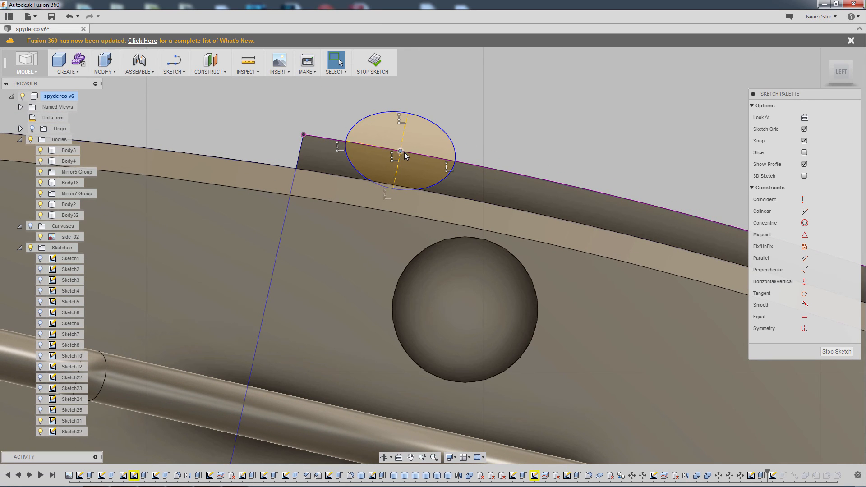
{"action": "left_click_drag", "start_coordinate": [398, 151], "coordinate": [432, 159]}
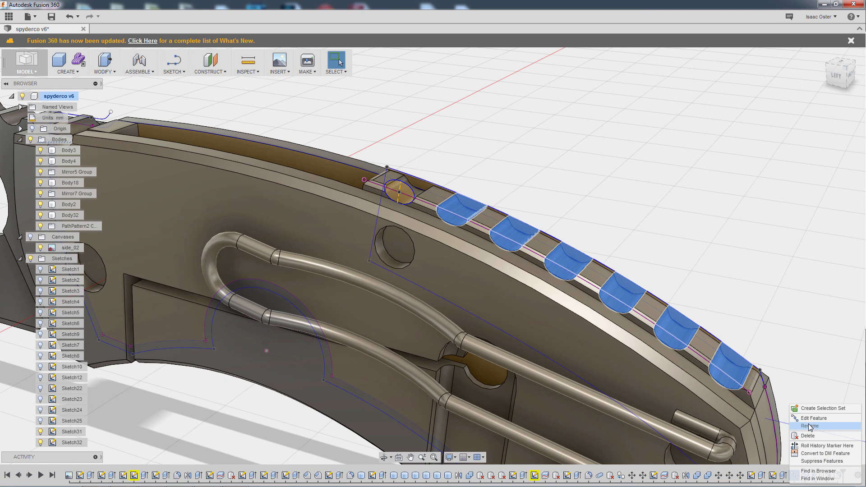
- Edit the groove path pattern and reduce its distance along the edge to about 33.48 mm
{"action": "left_click", "coordinate": [813, 418]}
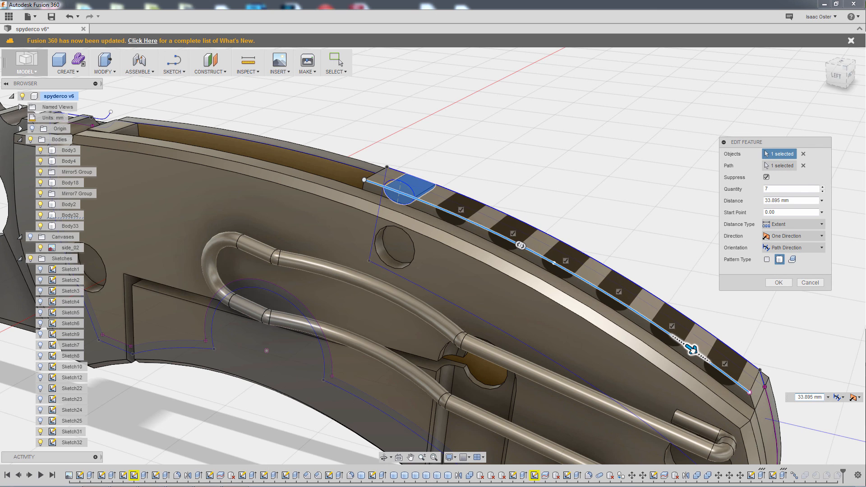
{"action": "left_click", "coordinate": [778, 282]}
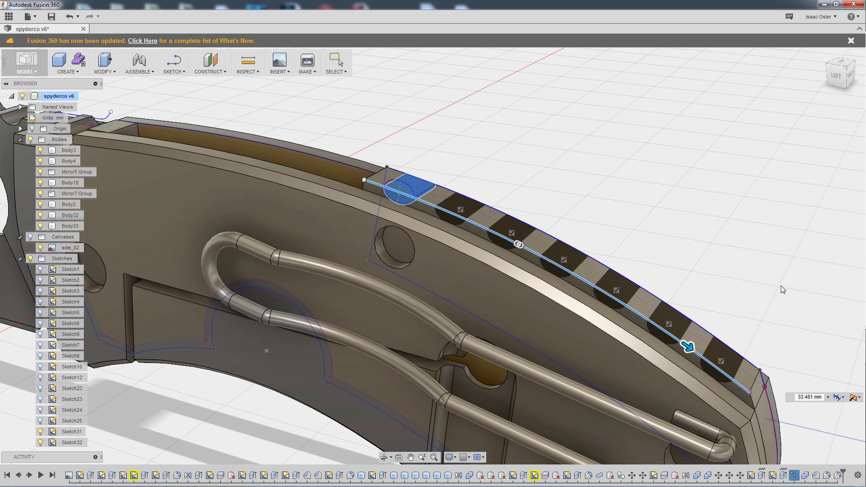